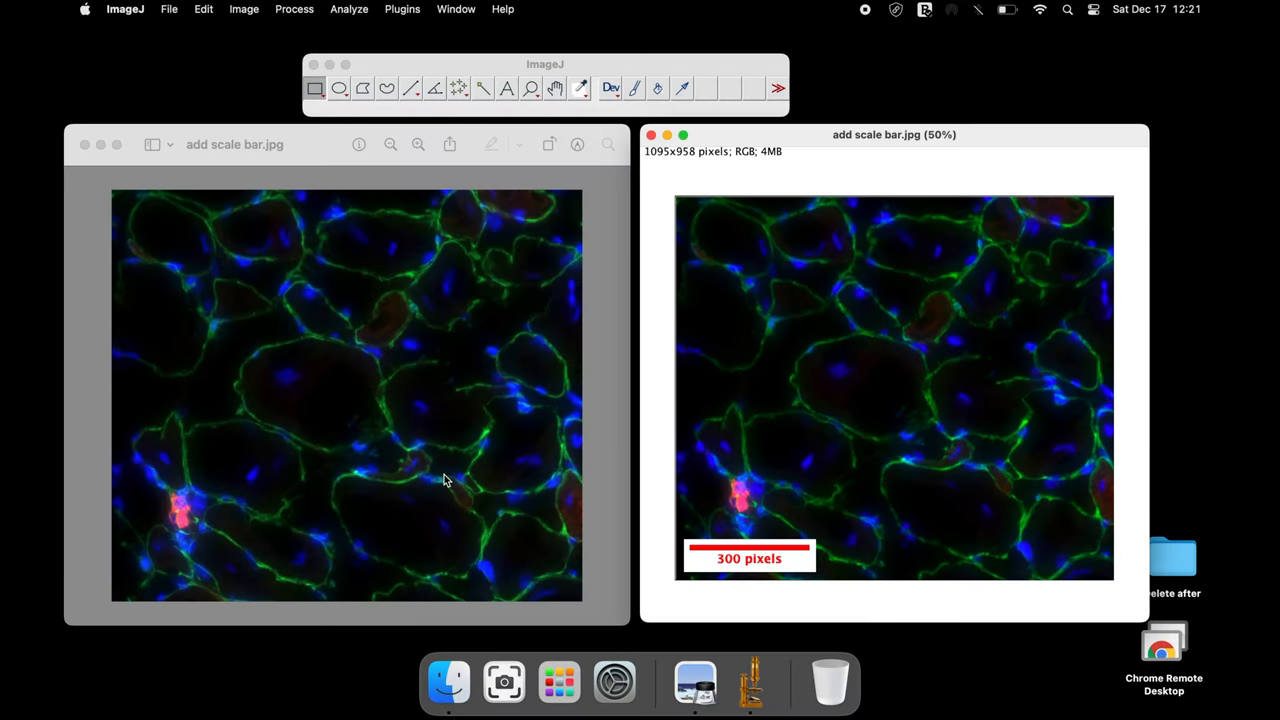
pyautogui.moveTo(350, 508)
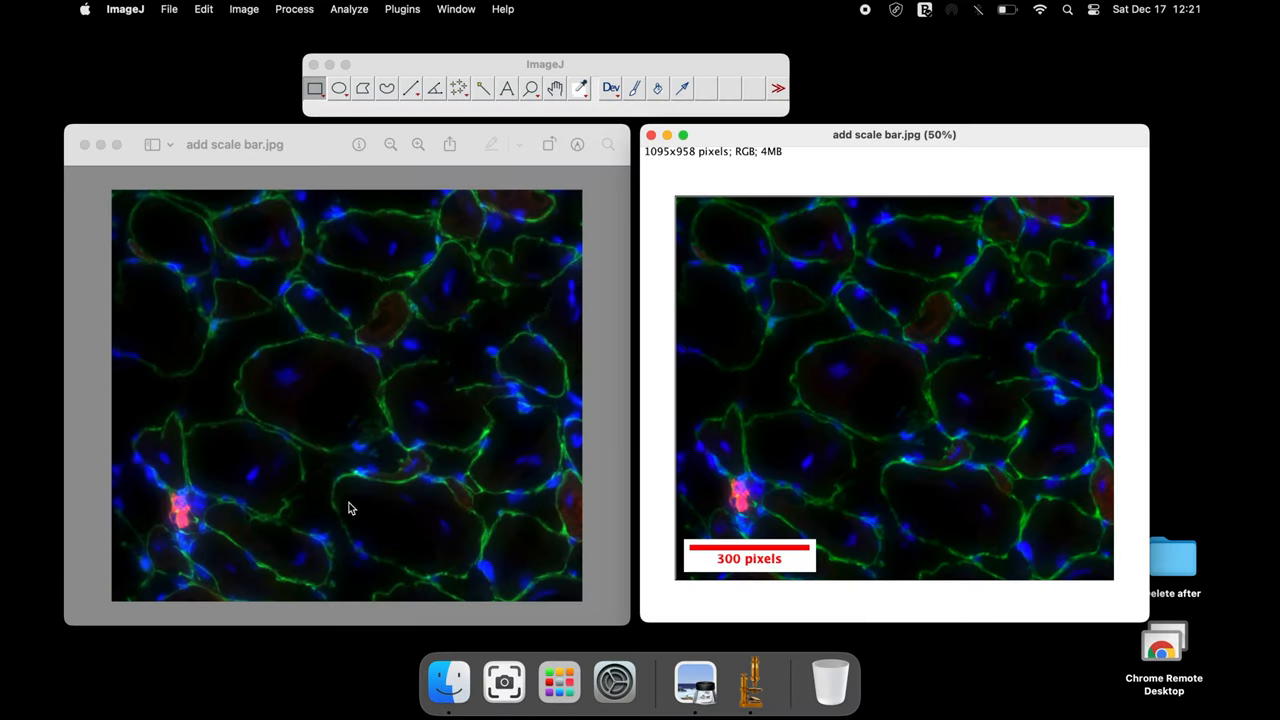
pyautogui.moveTo(418, 533)
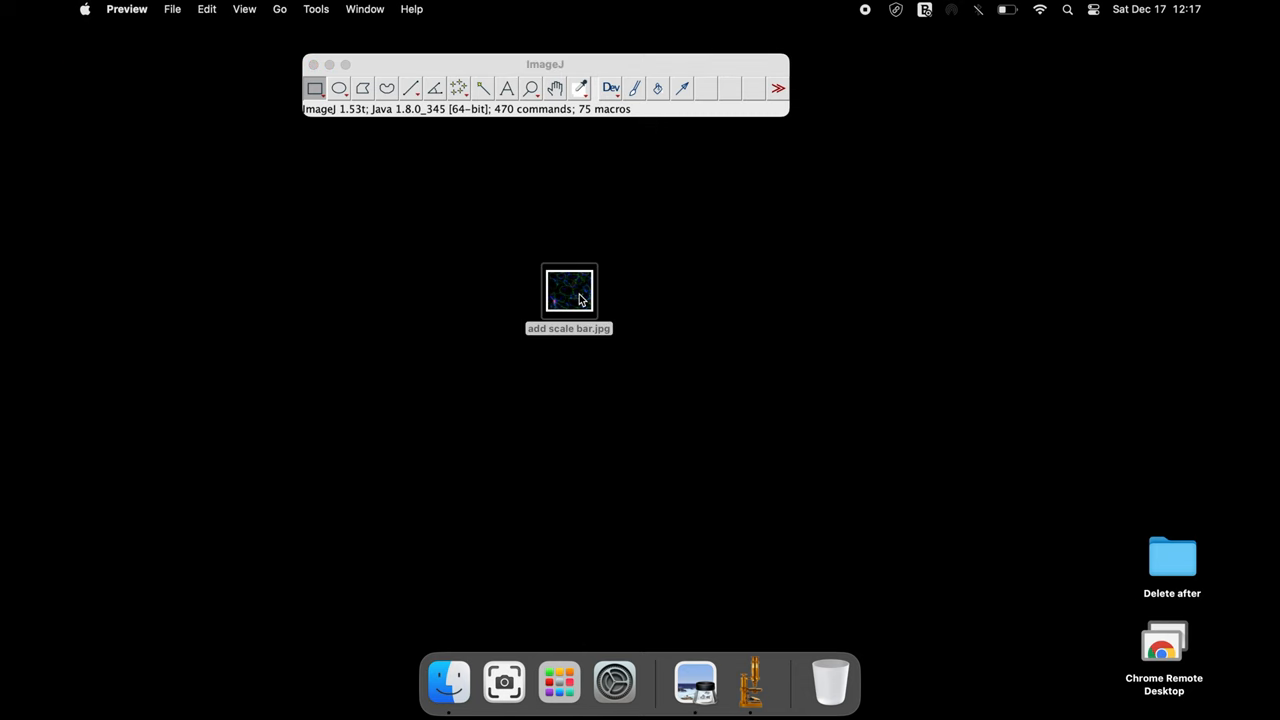
# Open add scale bar.jpg from the desktop in Preview to view the original micrograph.
pyautogui.doubleClick(568, 290)
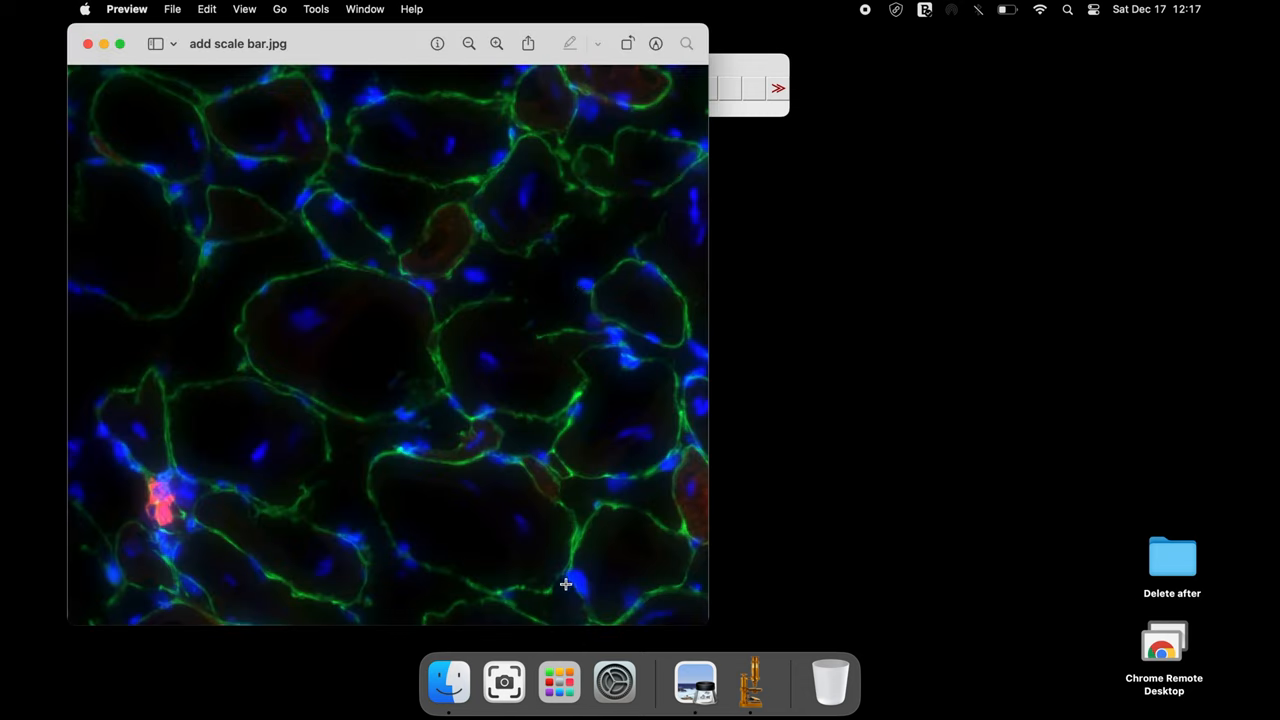
pyautogui.moveTo(624, 574)
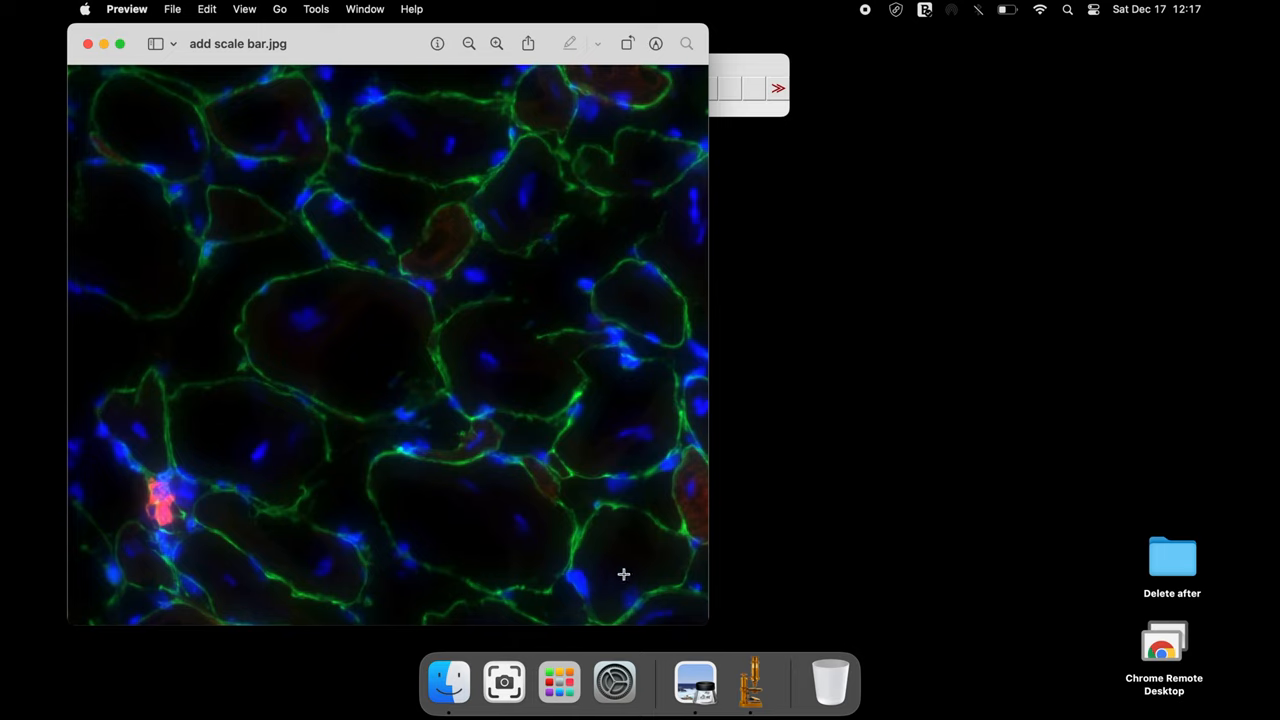
pyautogui.moveTo(618, 572)
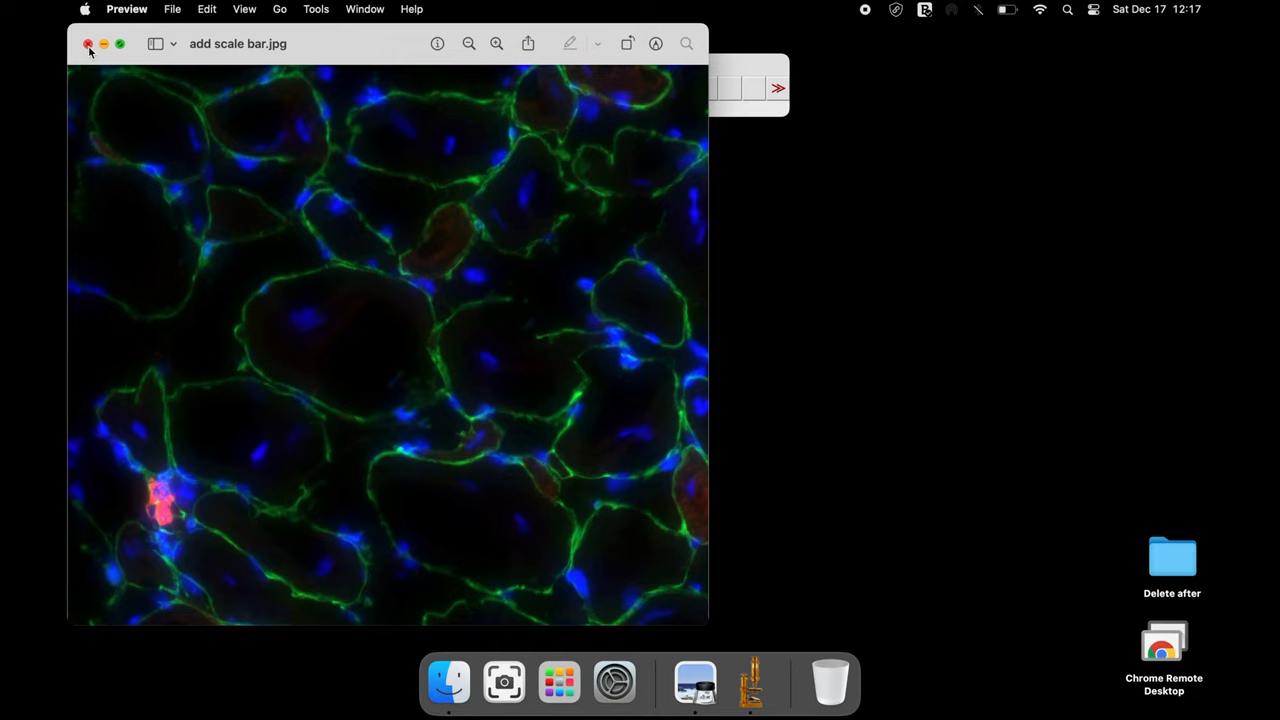
# Close Preview, open add scale bar.jpg in ImageJ and bring its window forward.
pyautogui.click(88, 44)
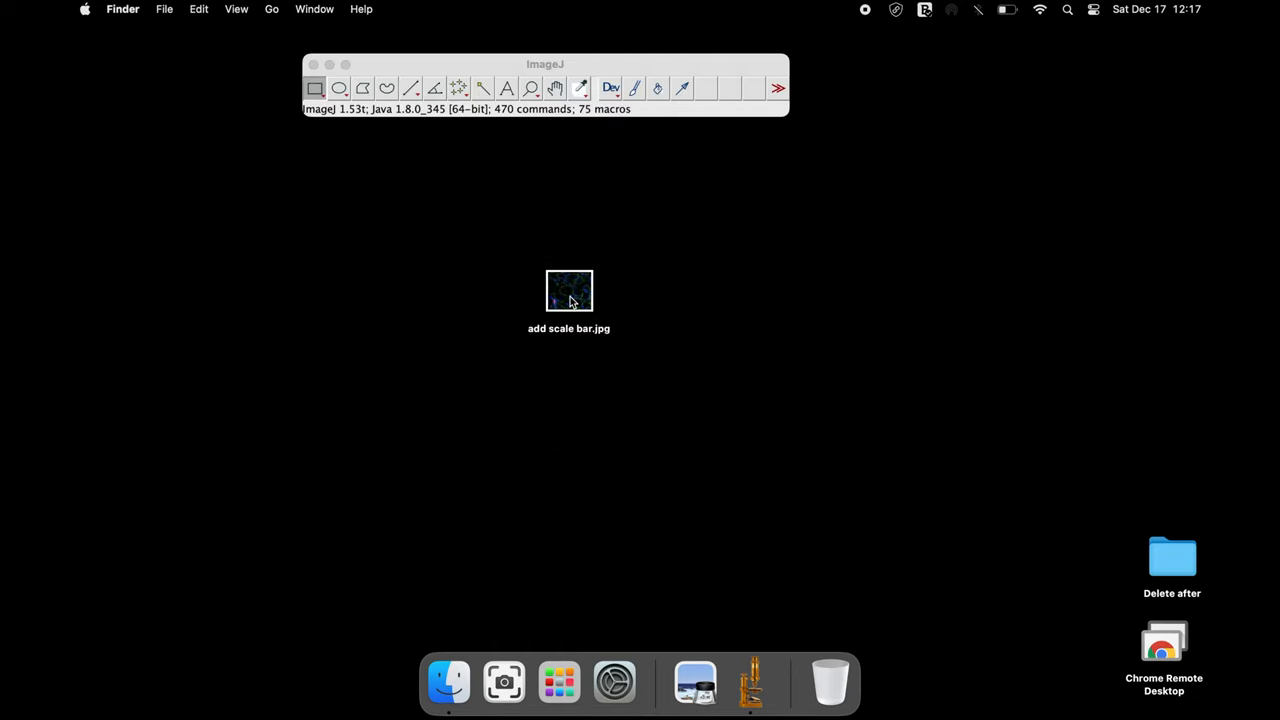
pyautogui.doubleClick(568, 291)
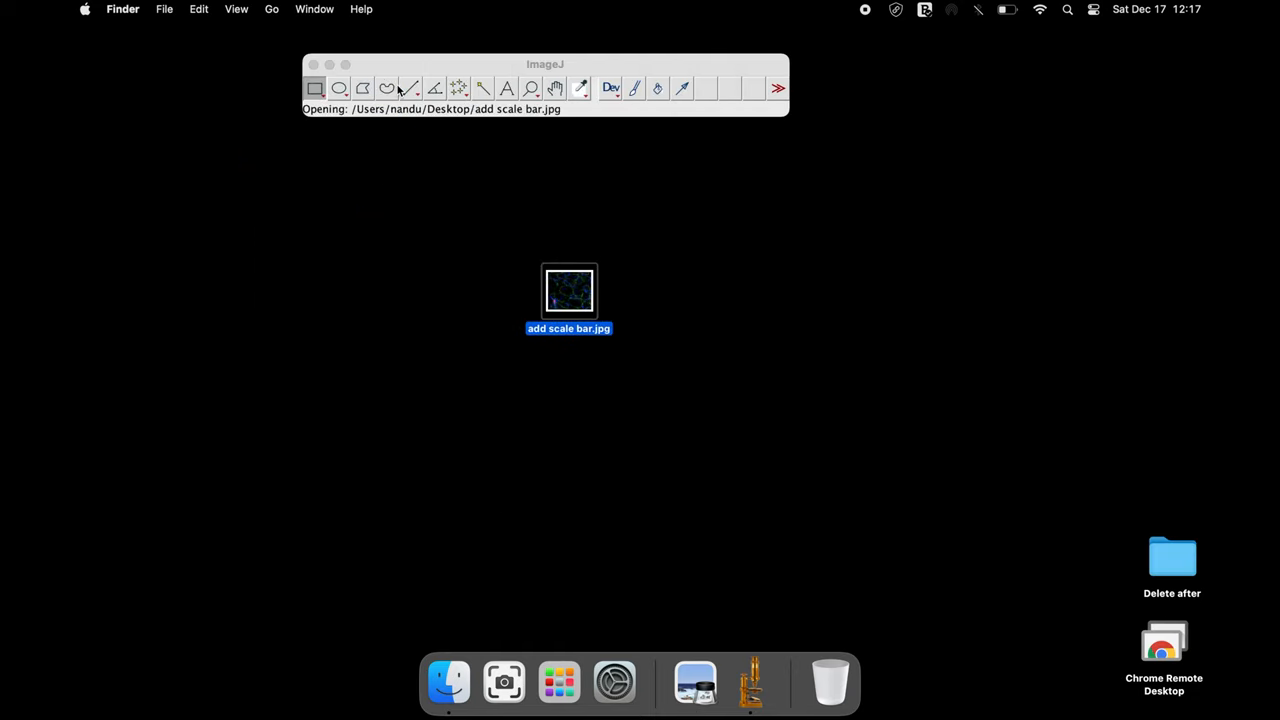
pyautogui.doubleClick(569, 291)
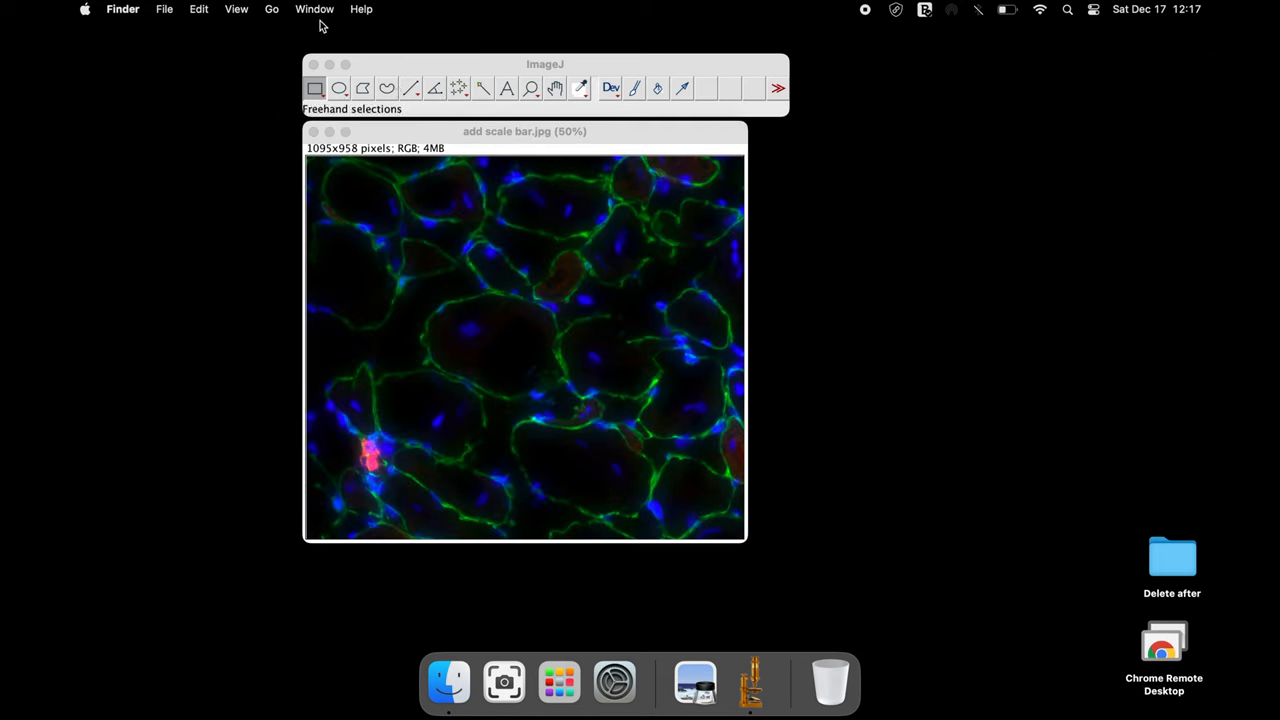
pyautogui.click(545, 64)
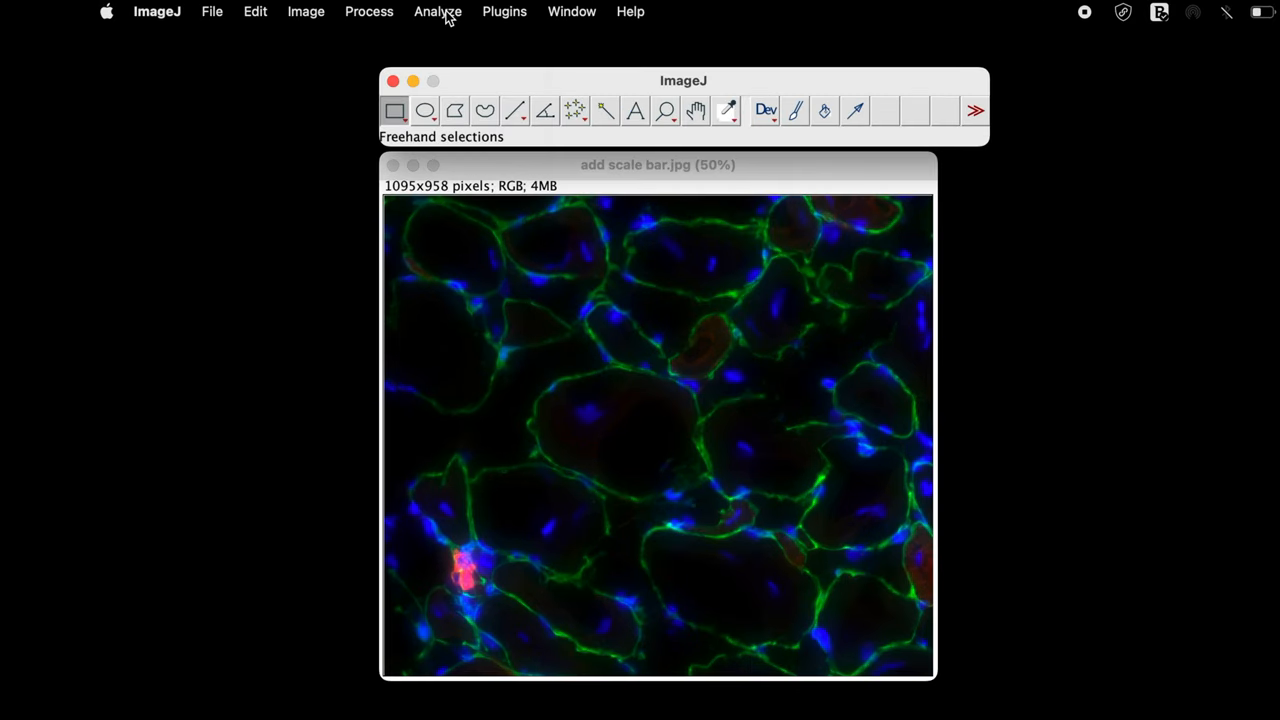
pyautogui.click(437, 11)
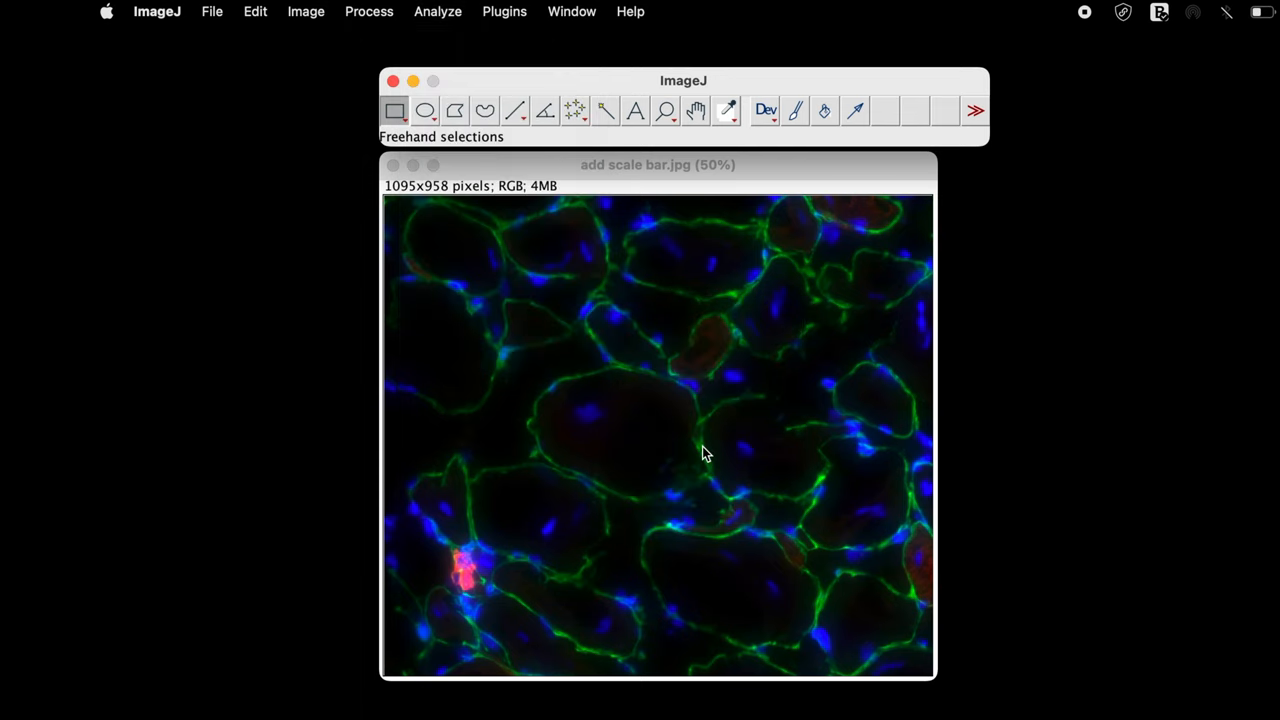
# Add a scale bar via Analyze > Tools > Scale Bar with width 300 pixels.
pyautogui.click(437, 11)
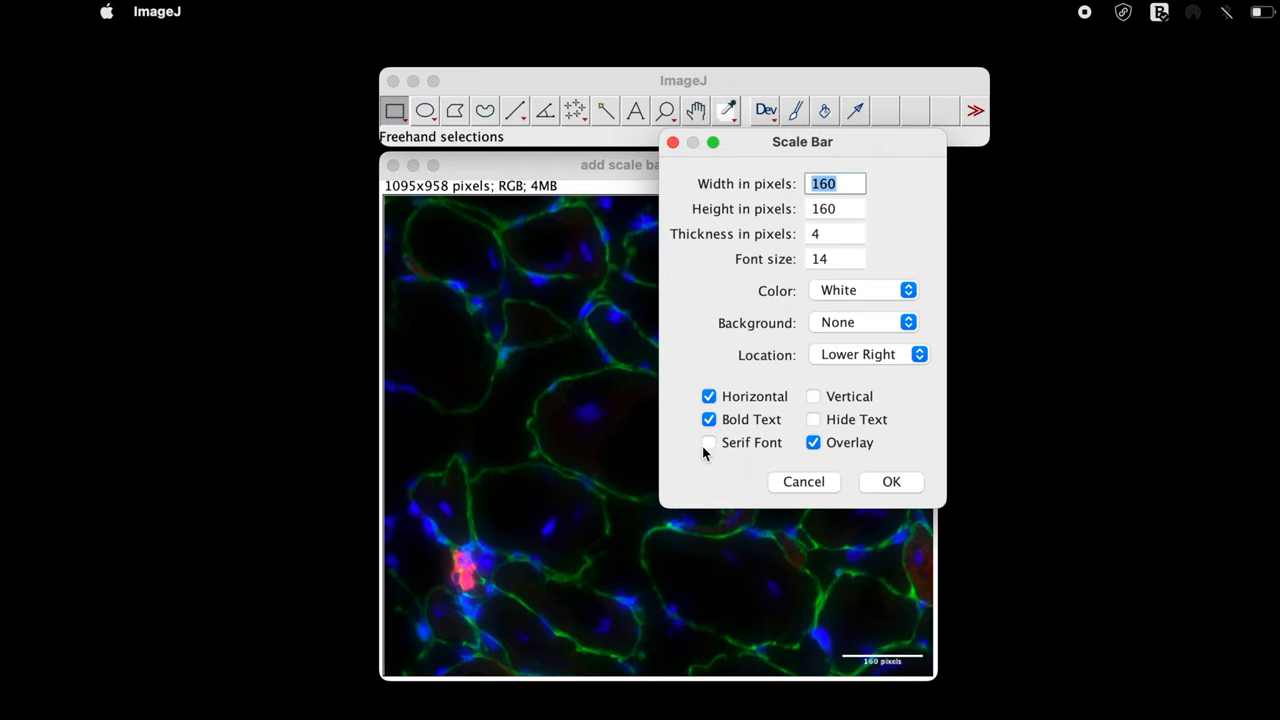
pyautogui.moveTo(847, 677)
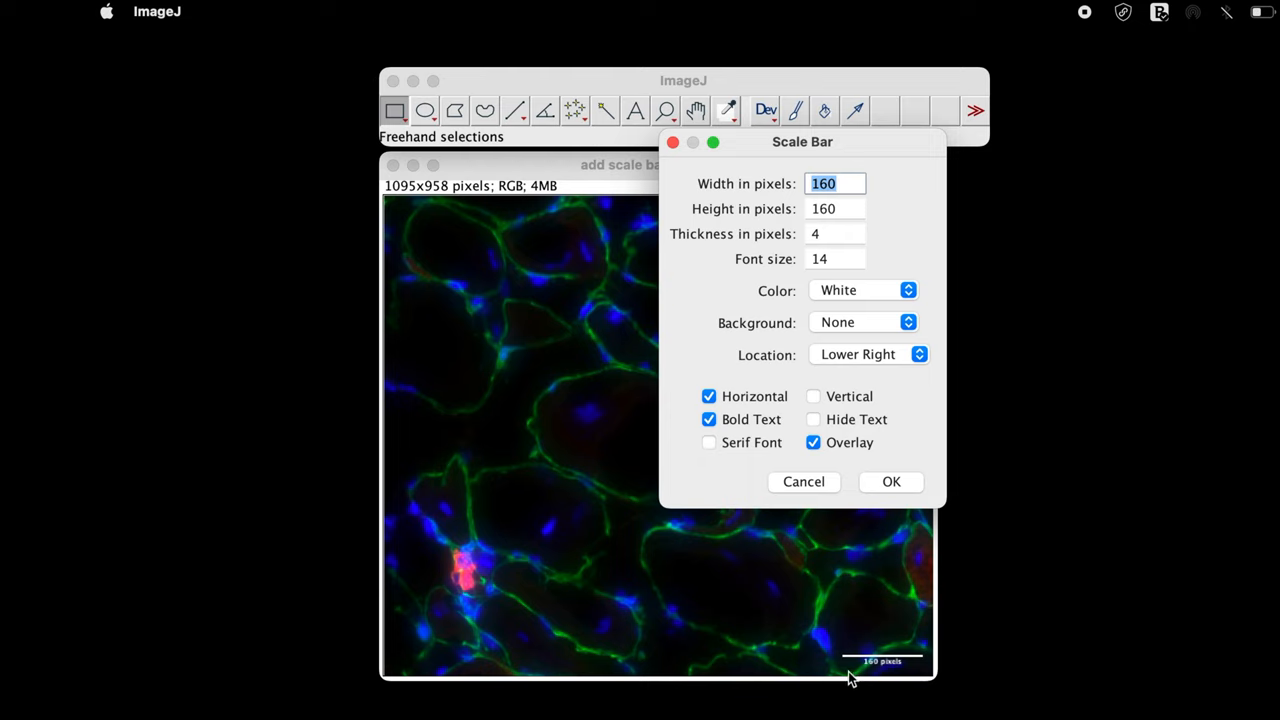
pyautogui.moveTo(720, 200)
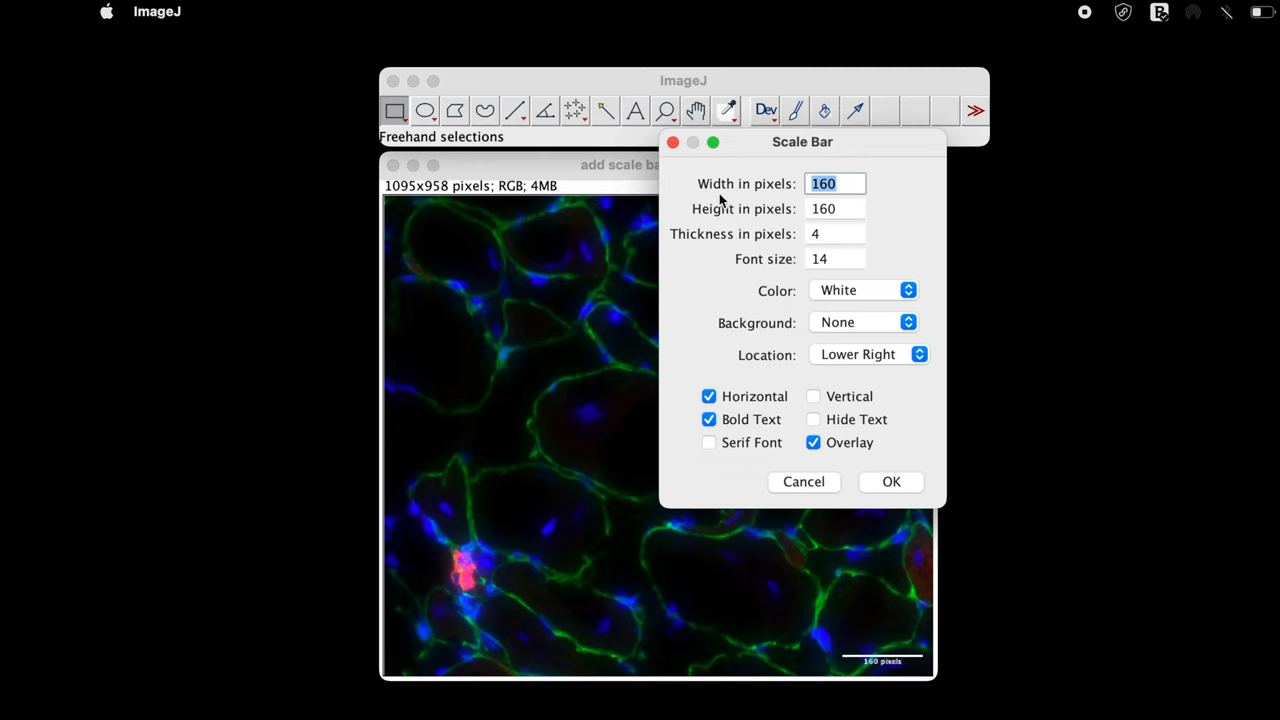
pyautogui.click(835, 184)
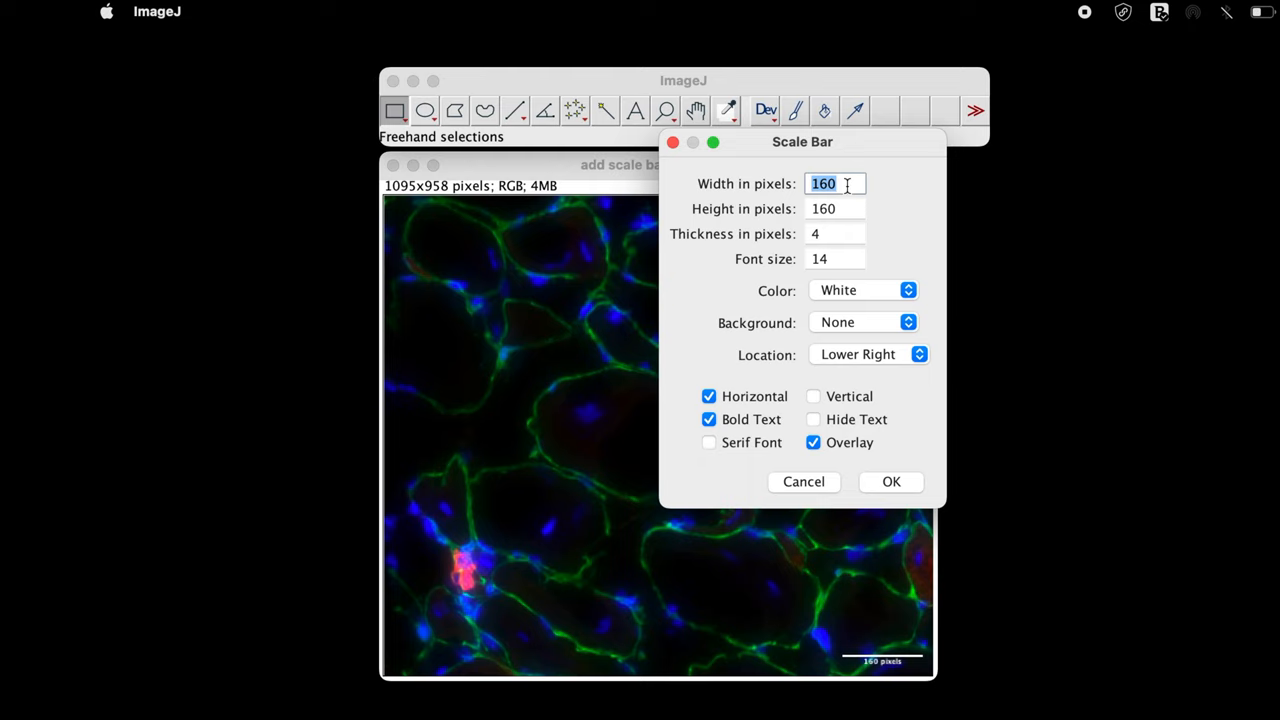
pyautogui.write('300')
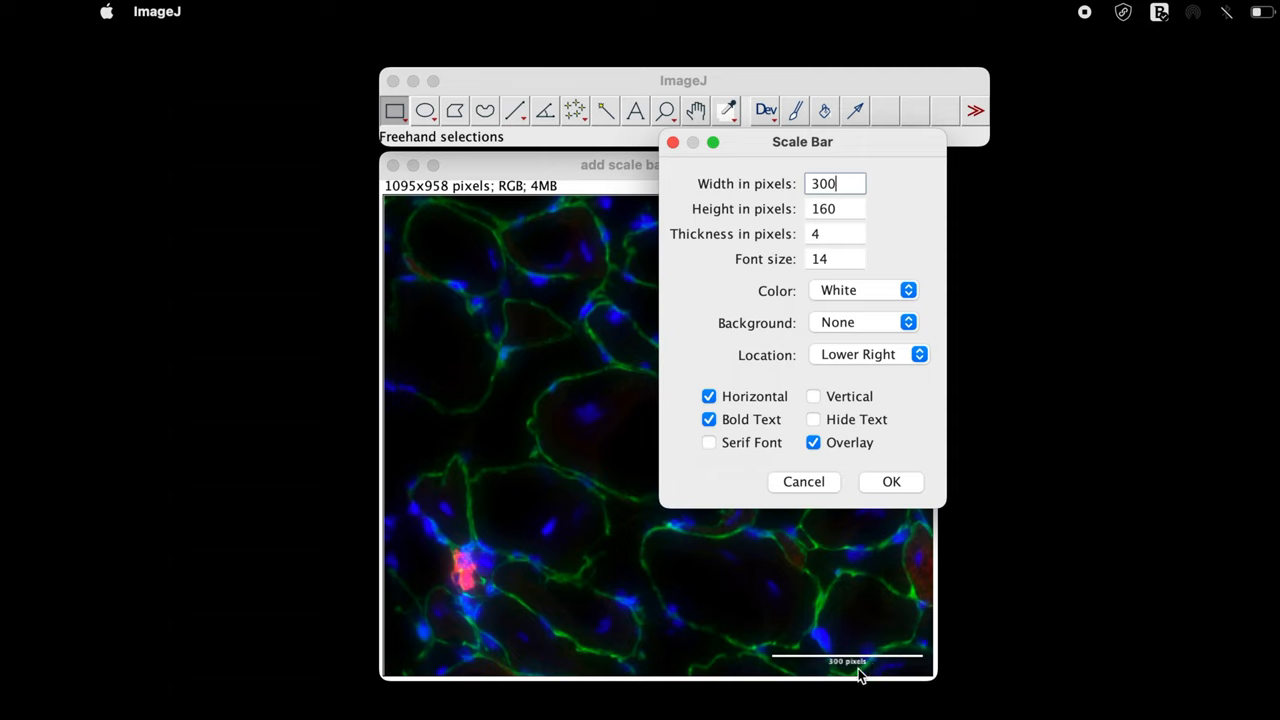
pyautogui.moveTo(857, 675)
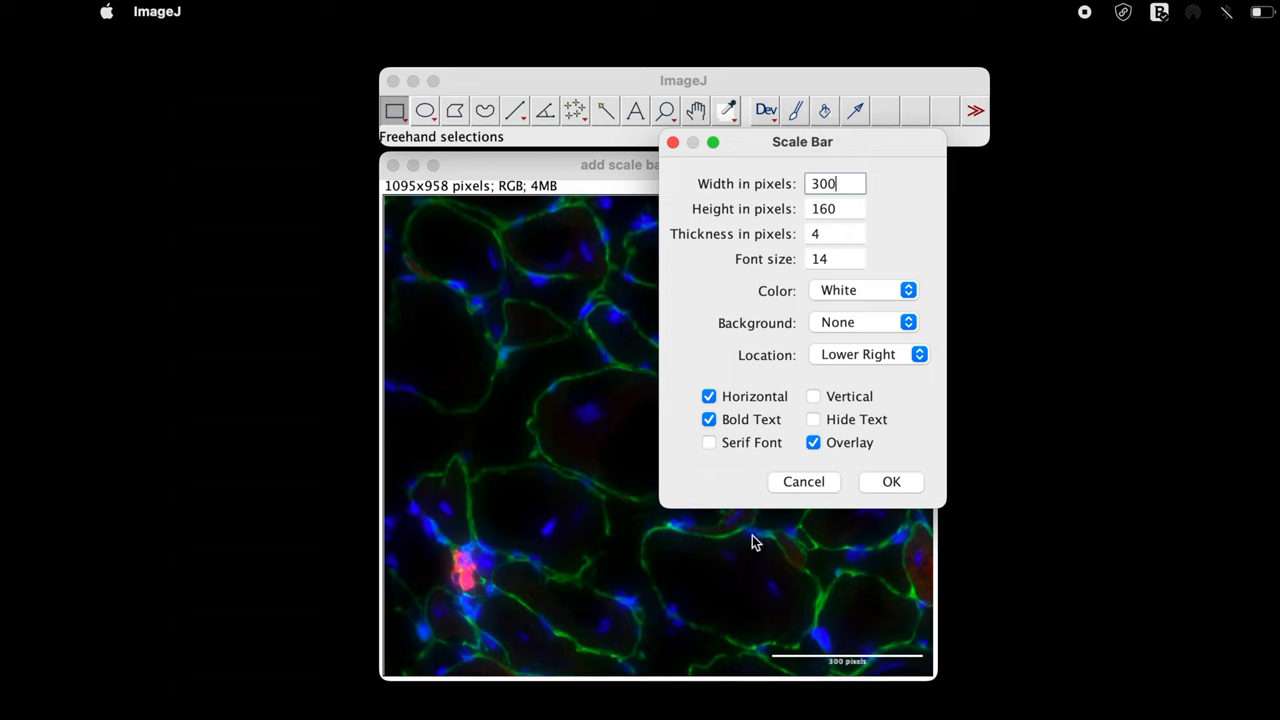
pyautogui.moveTo(730, 220)
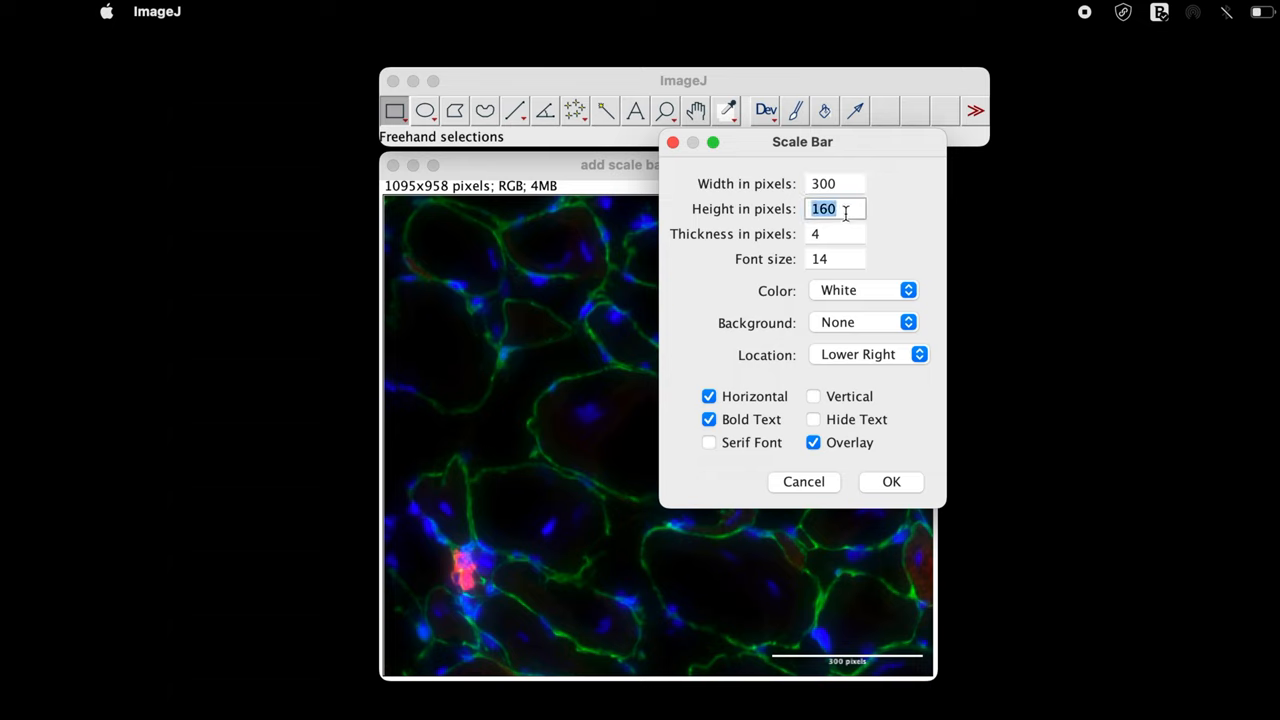
# Set the scale bar height to 200, thickness to 15 pixels and font size to 30.
pyautogui.write('200')
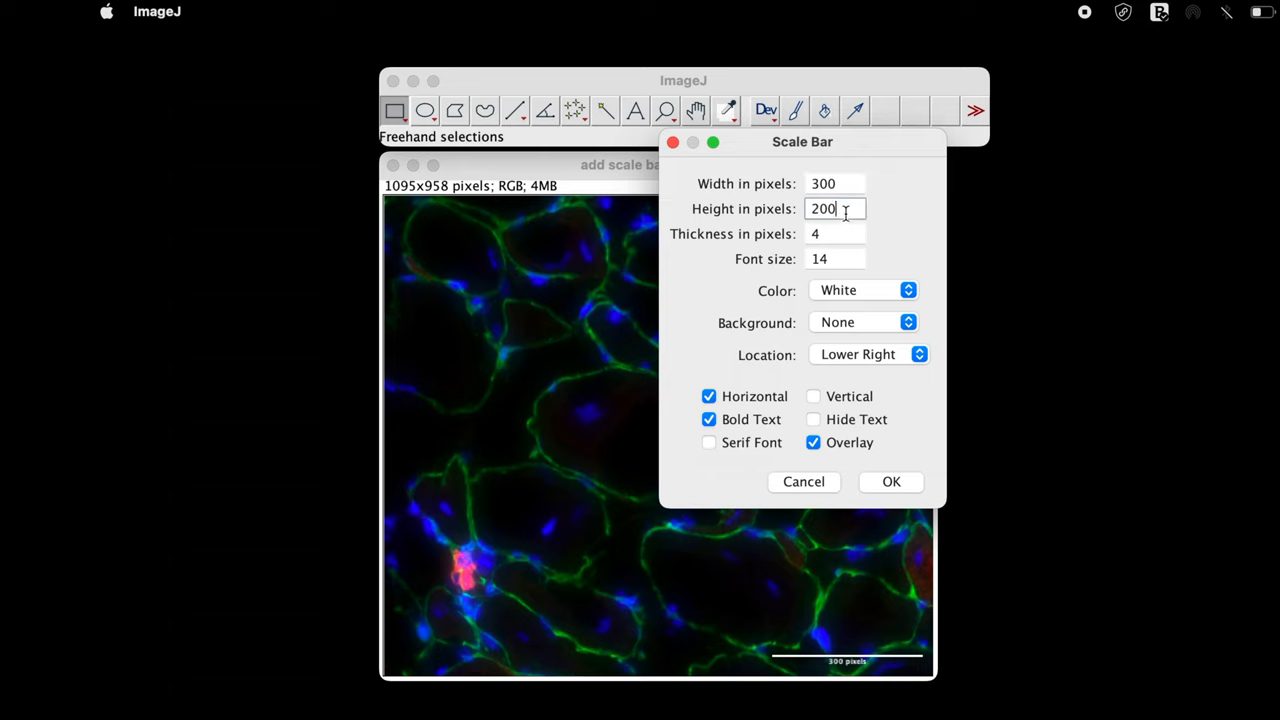
pyautogui.moveTo(875, 240)
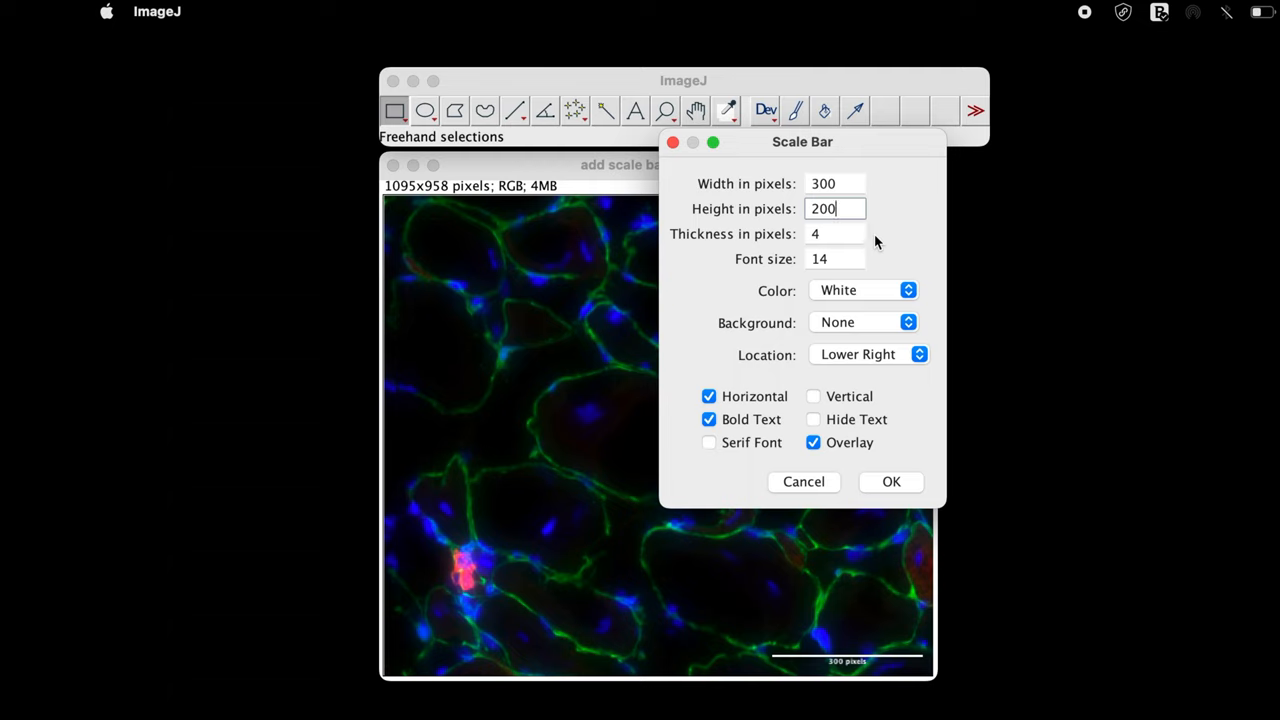
pyautogui.moveTo(690, 243)
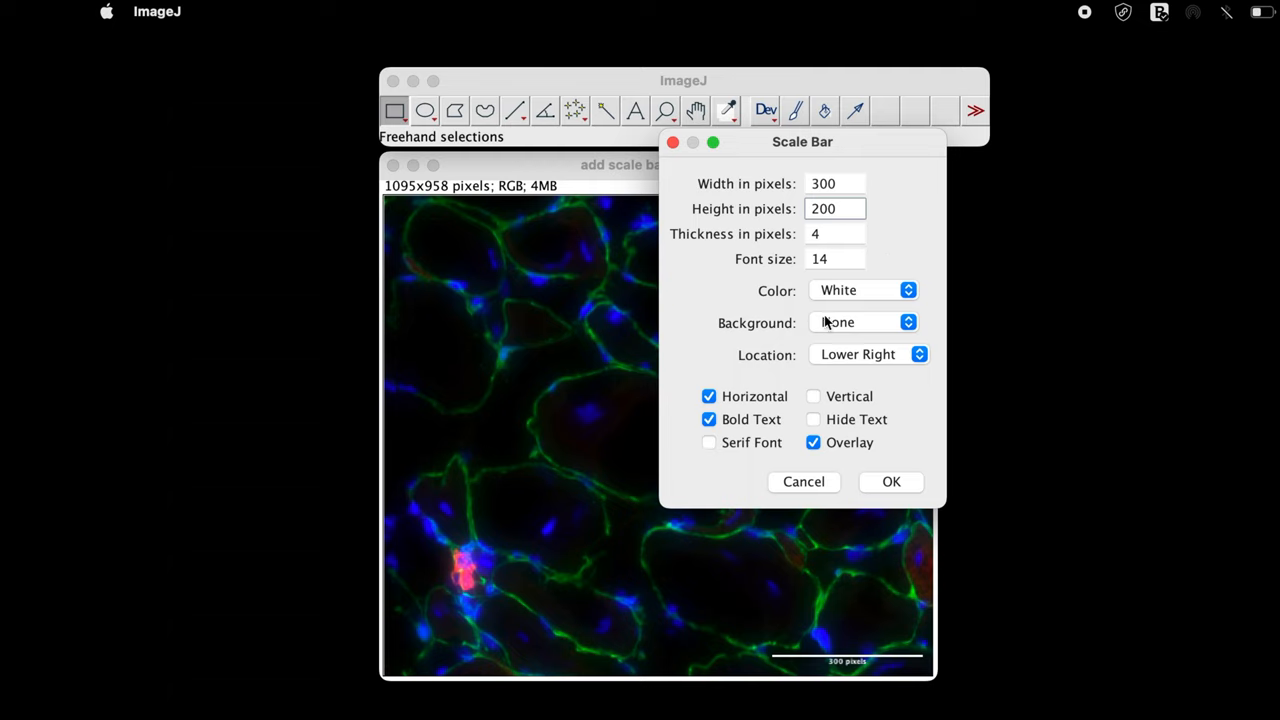
pyautogui.click(835, 233)
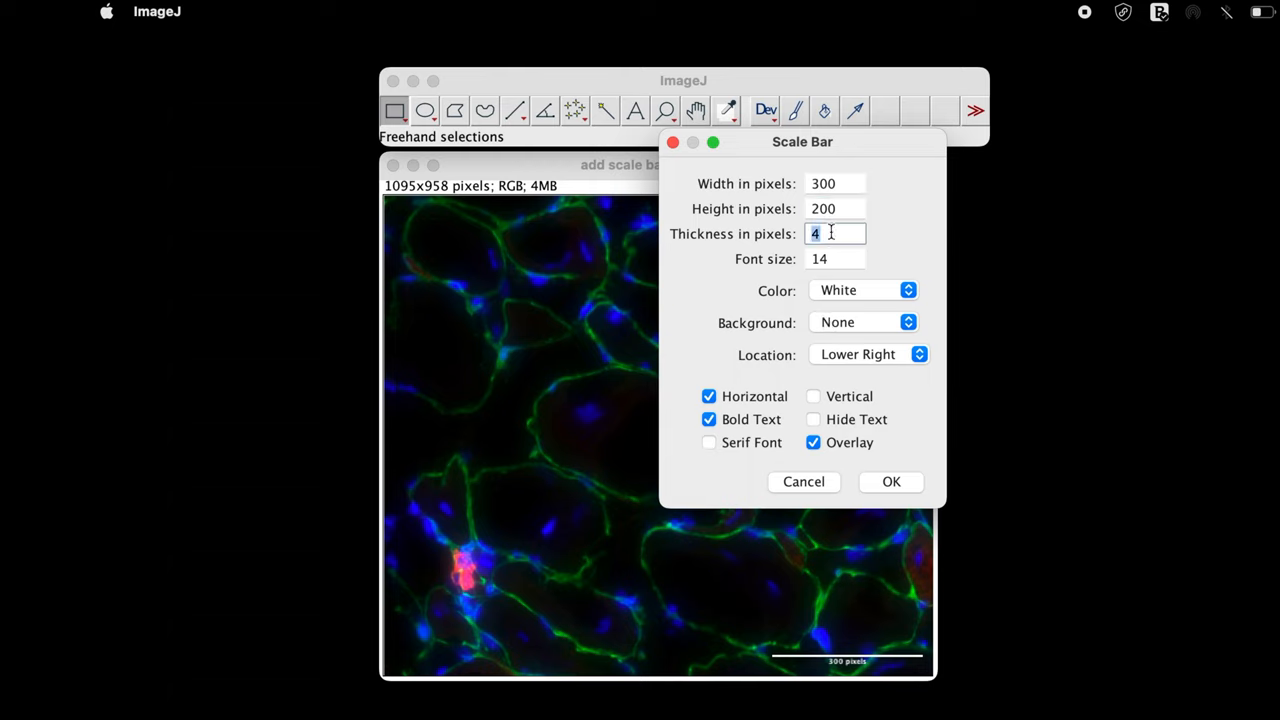
pyautogui.write('15')
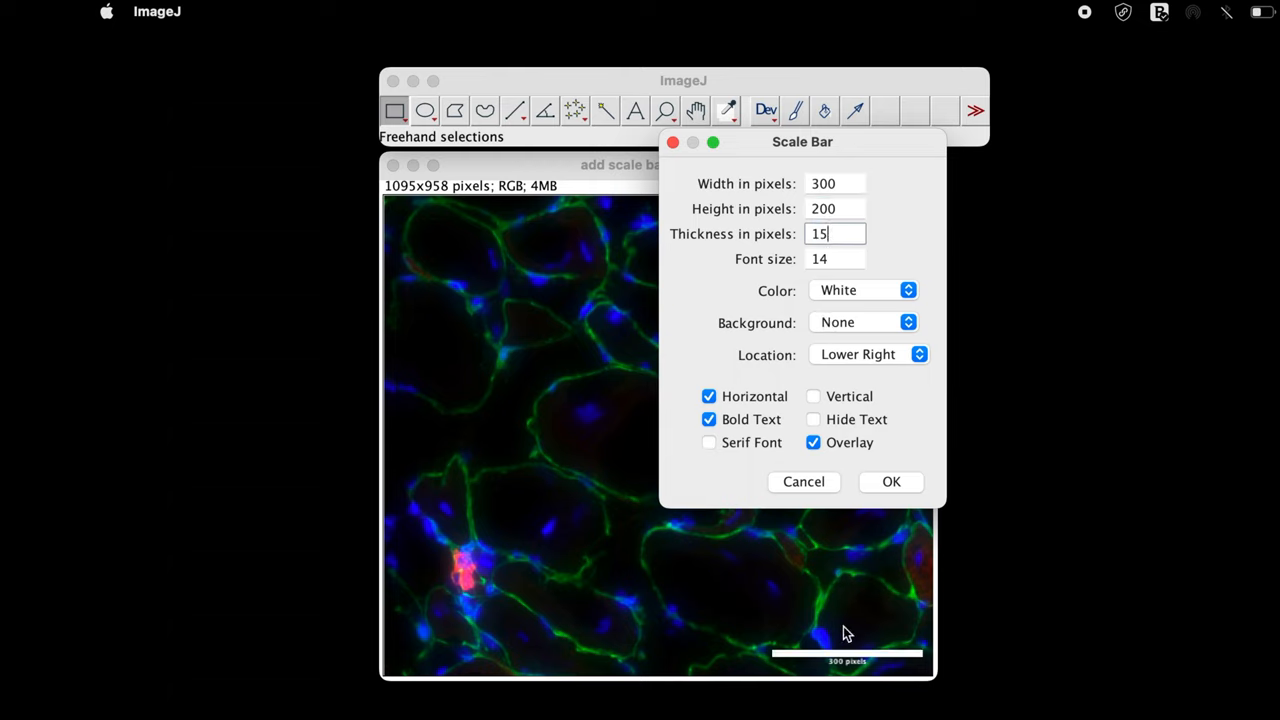
pyautogui.moveTo(785, 670)
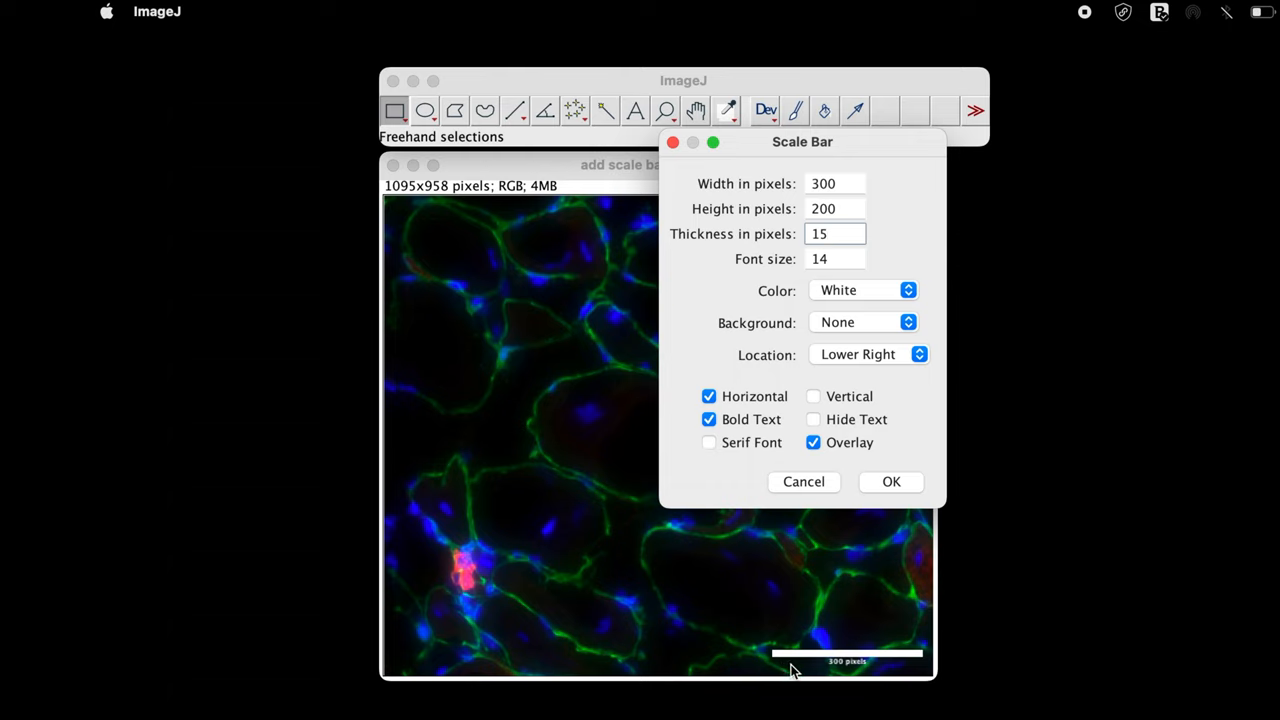
pyautogui.moveTo(783, 268)
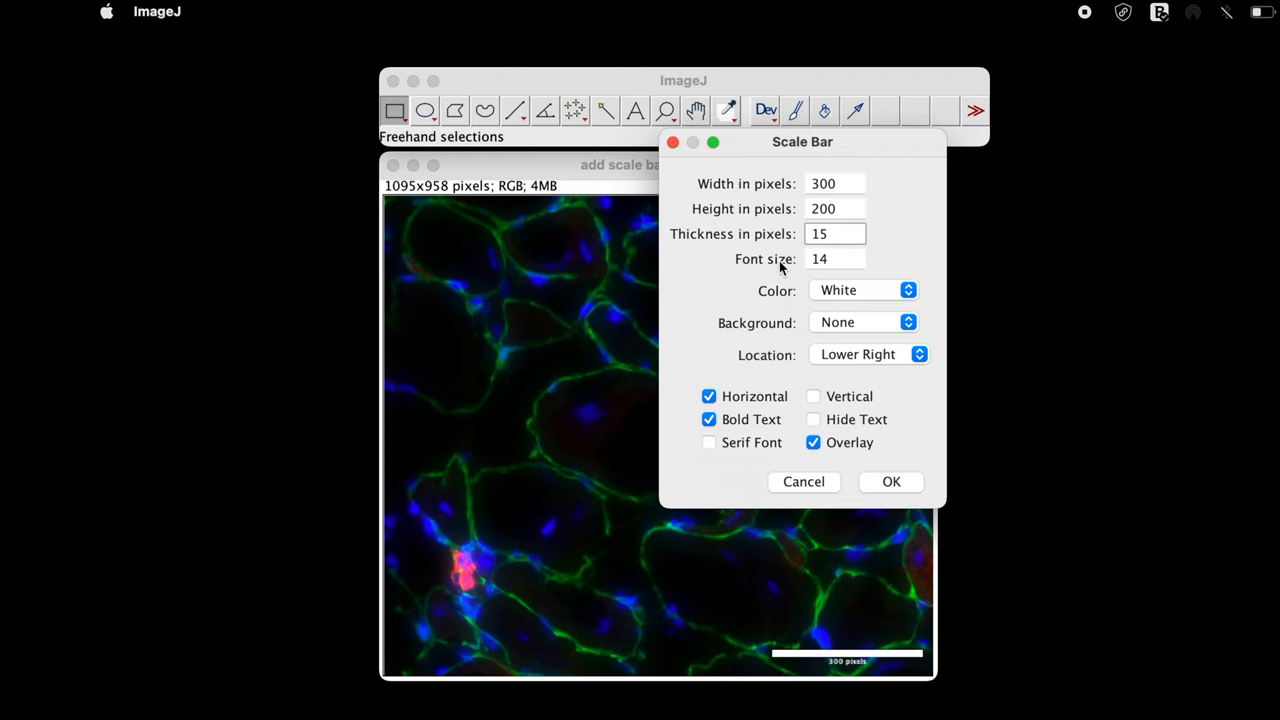
pyautogui.moveTo(836, 263)
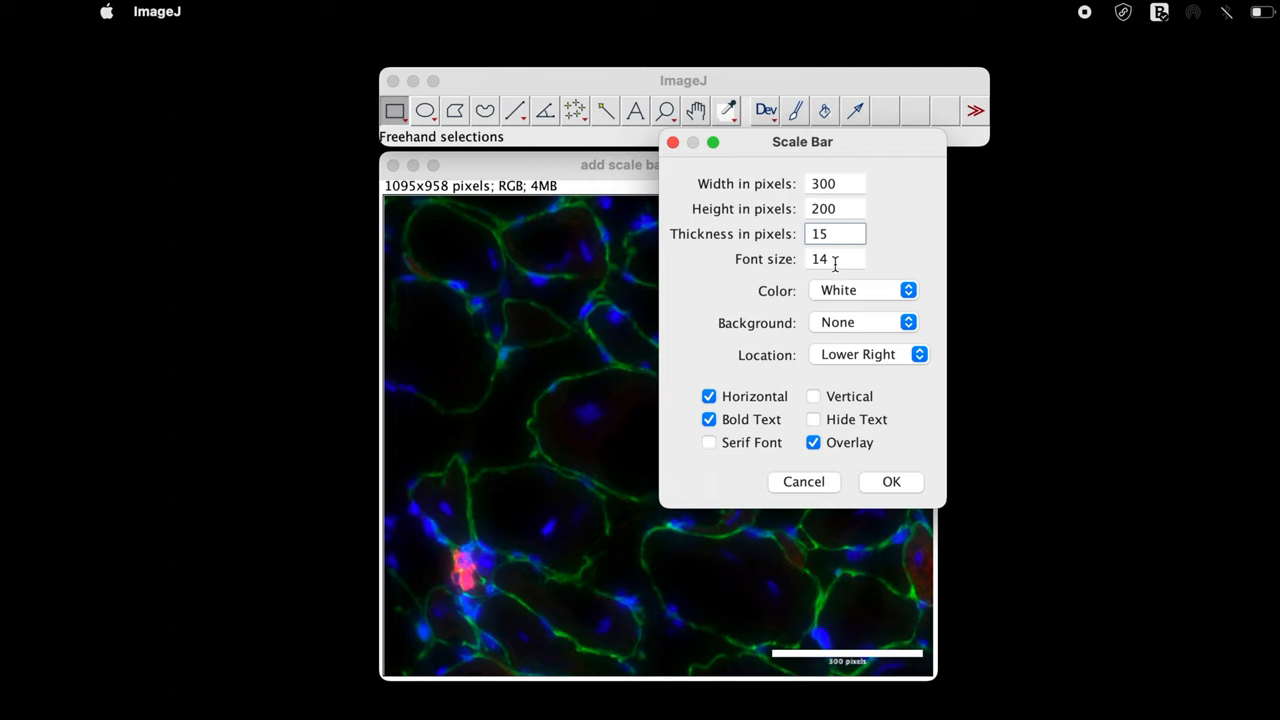
pyautogui.click(835, 258)
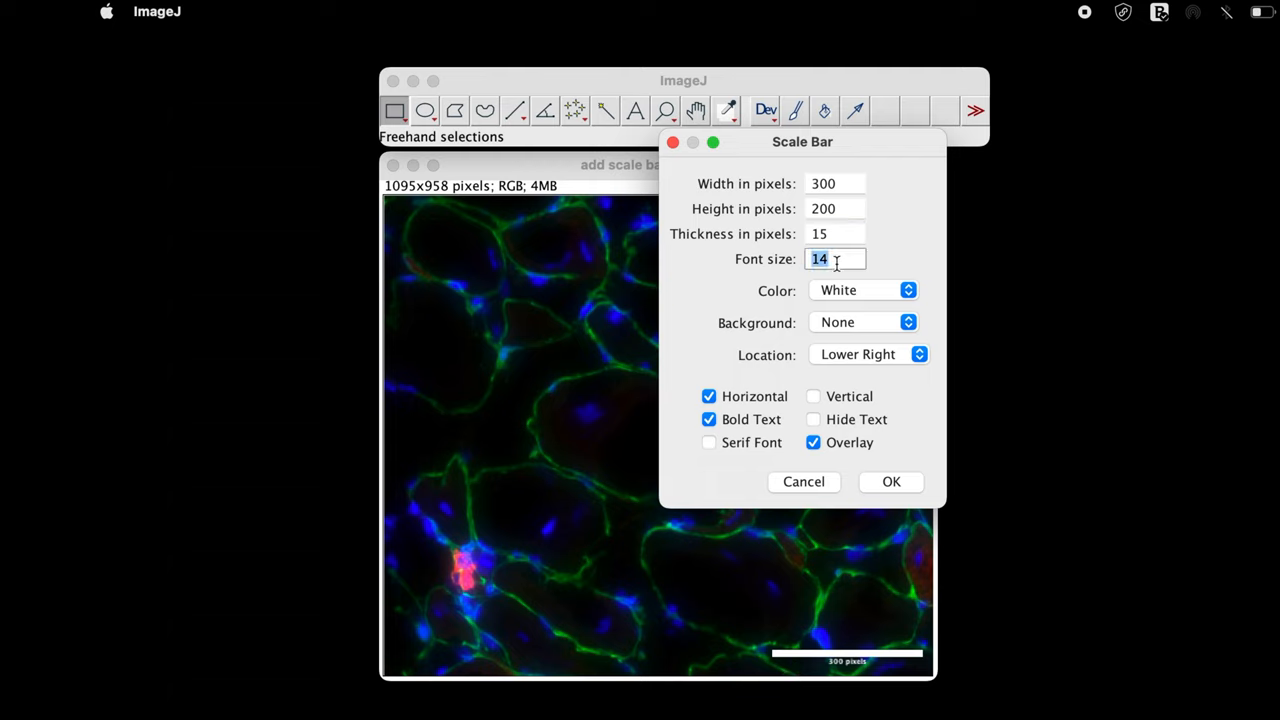
pyautogui.write('30')
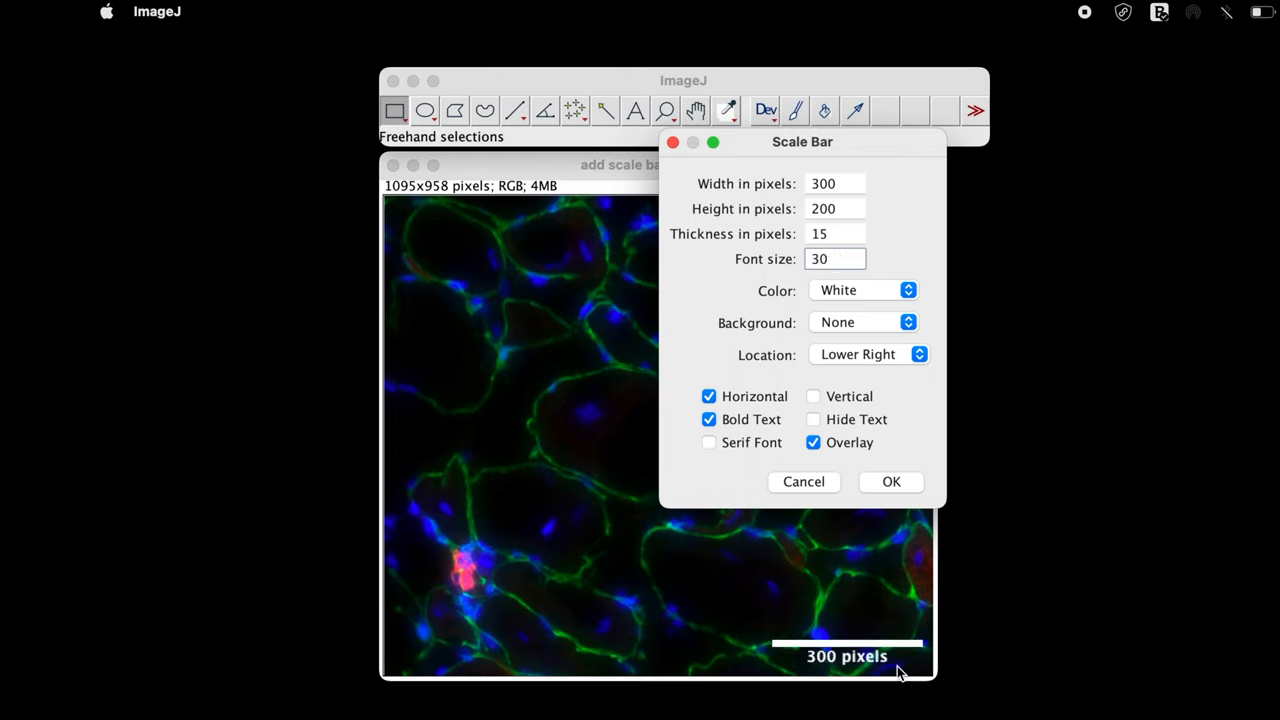
pyautogui.moveTo(850, 675)
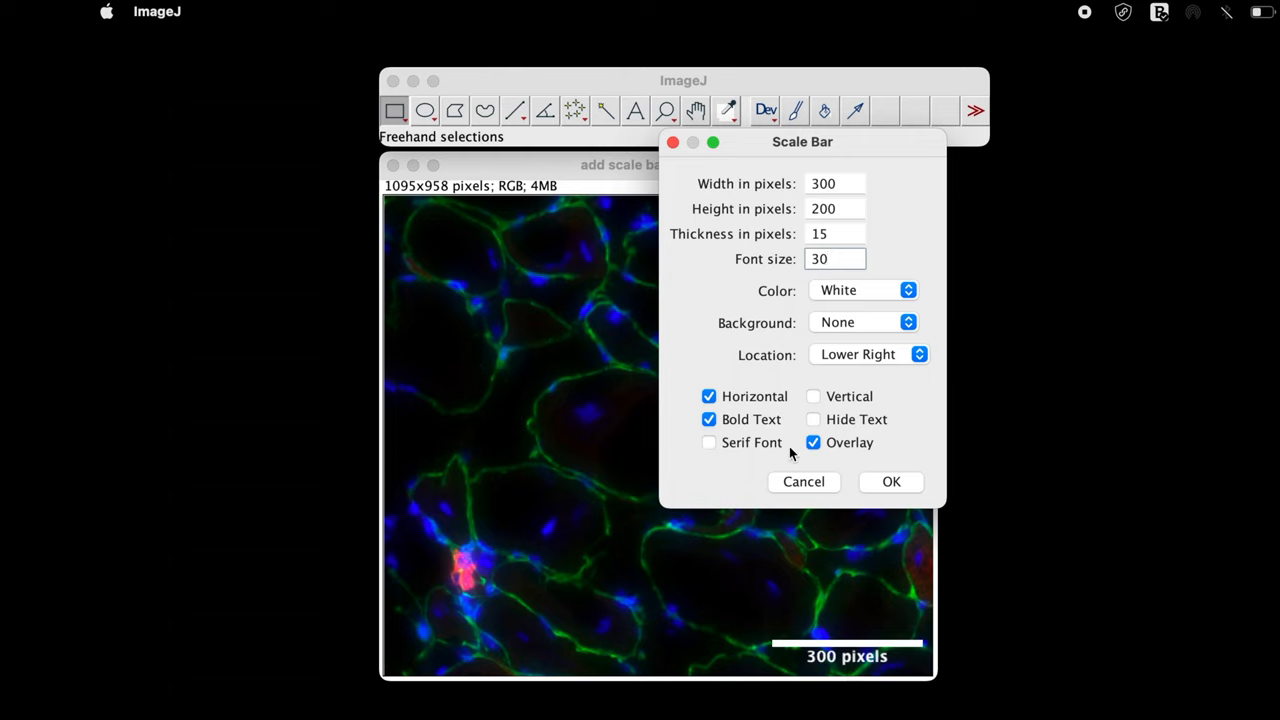
# Set the scale bar color to Red and its background to White.
pyautogui.click(863, 290)
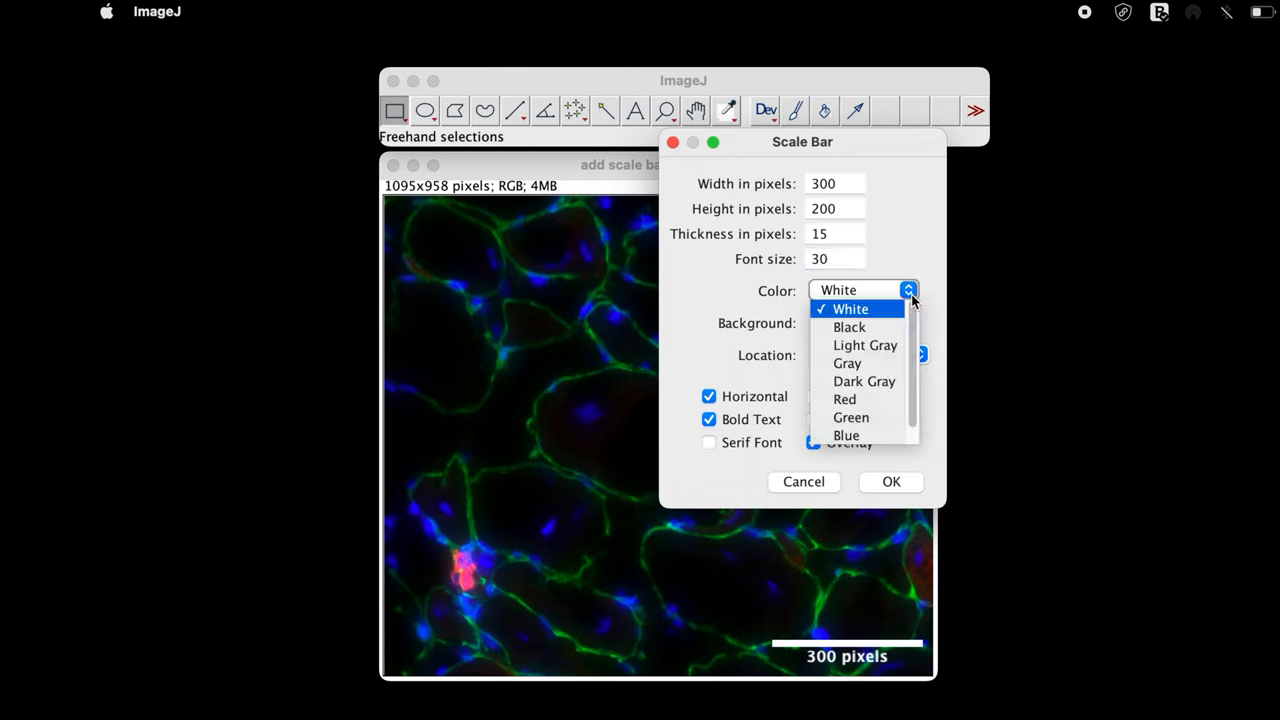
pyautogui.click(845, 399)
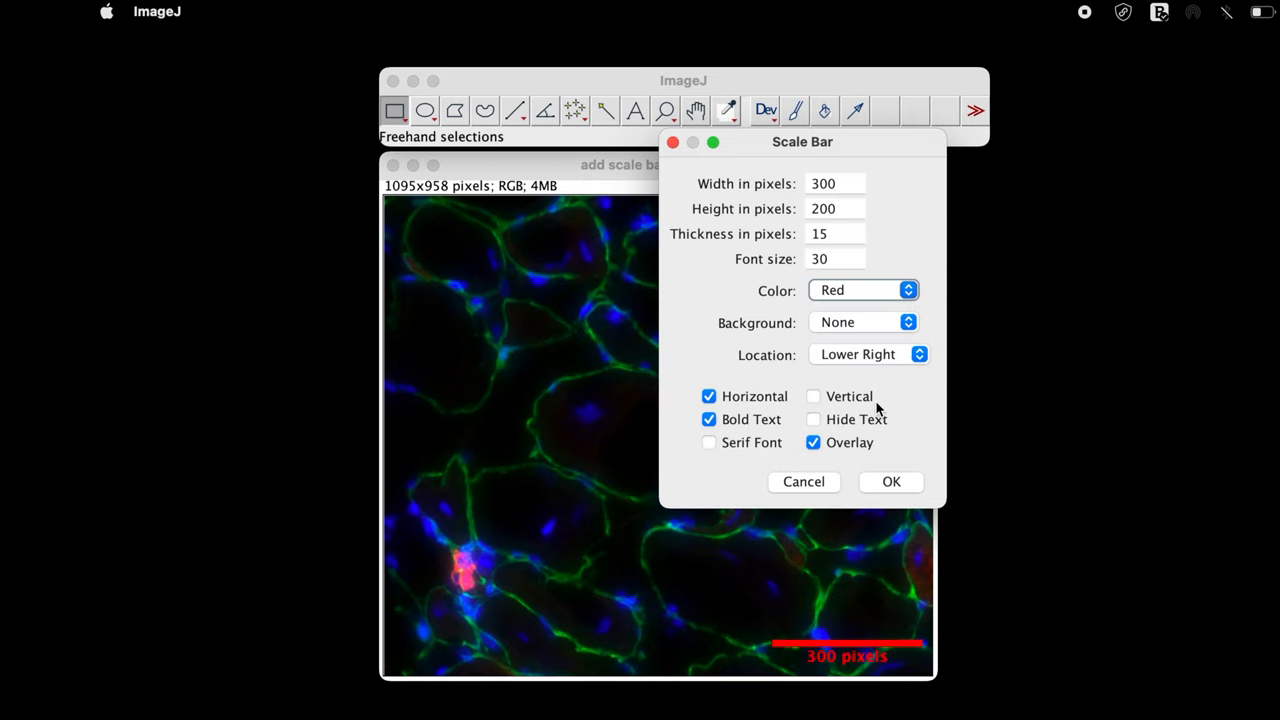
pyautogui.moveTo(805, 668)
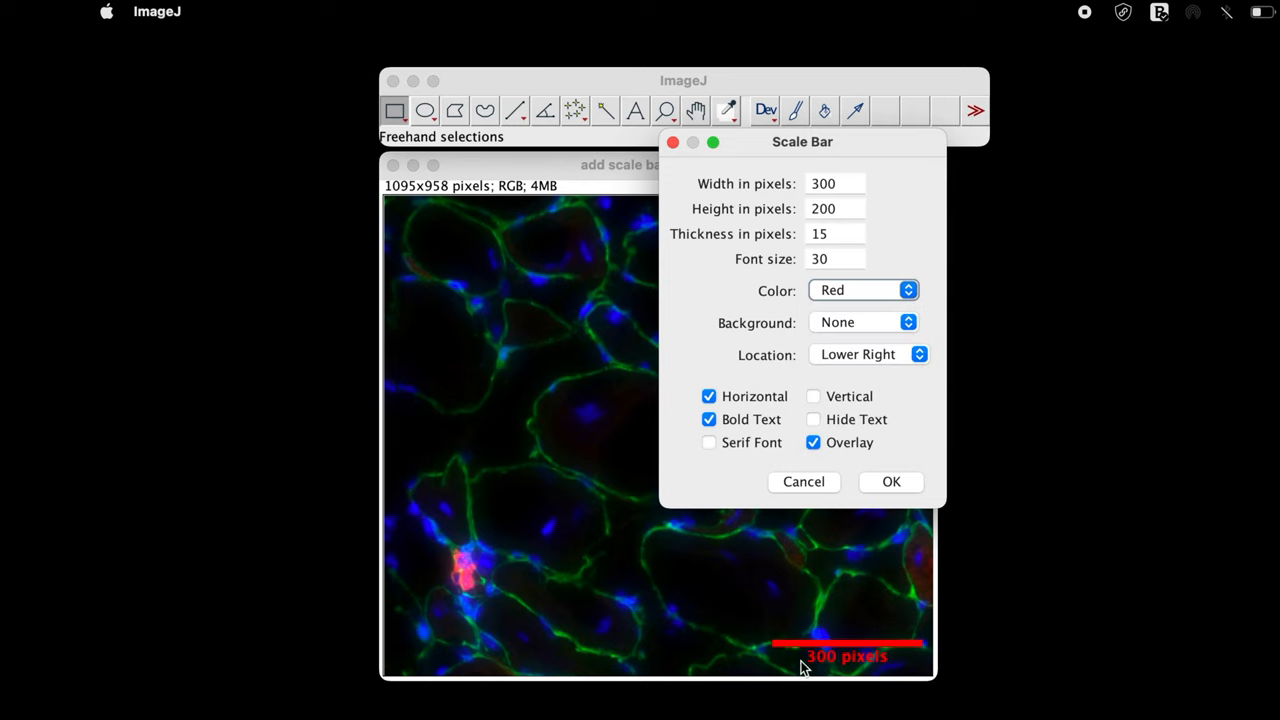
pyautogui.click(863, 322)
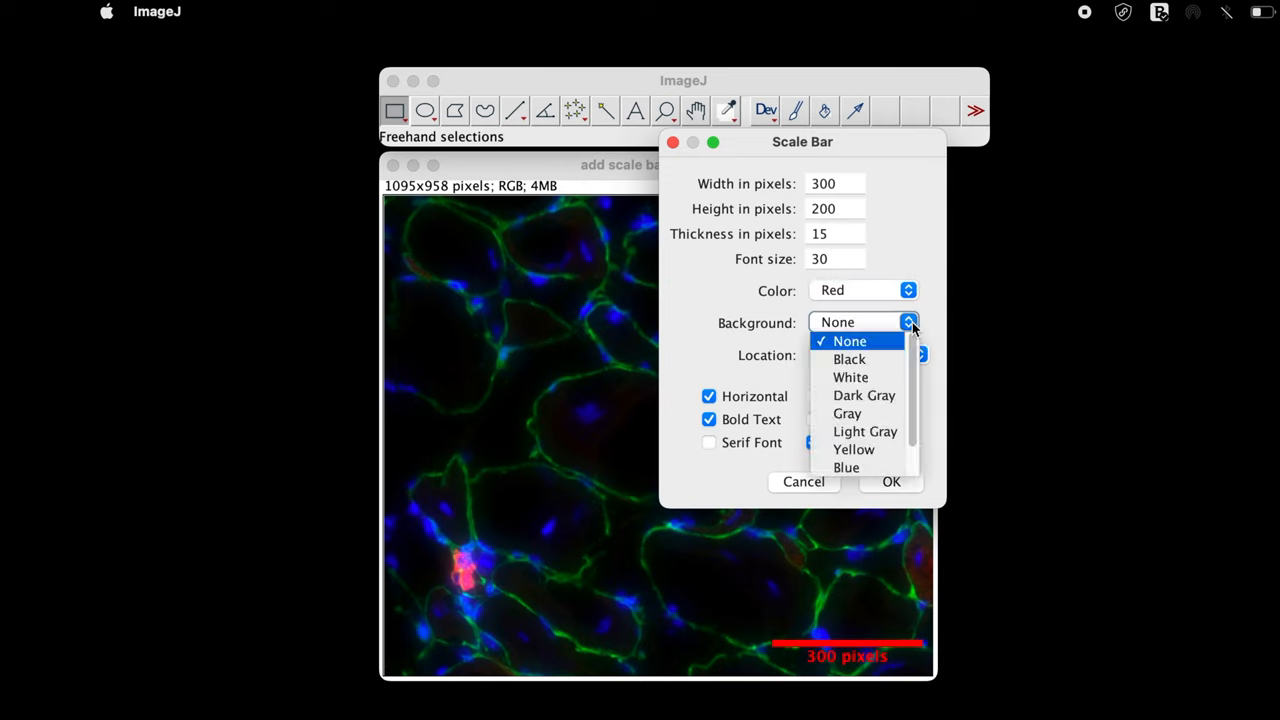
pyautogui.moveTo(873, 413)
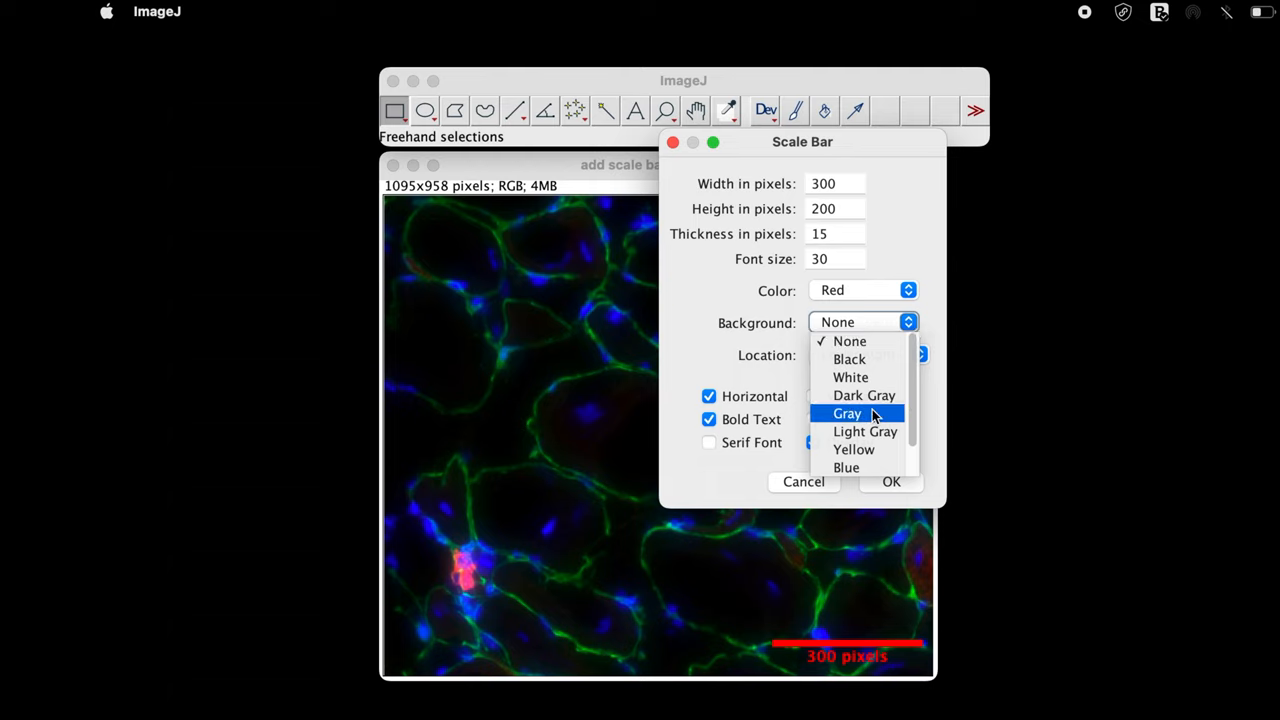
pyautogui.click(850, 377)
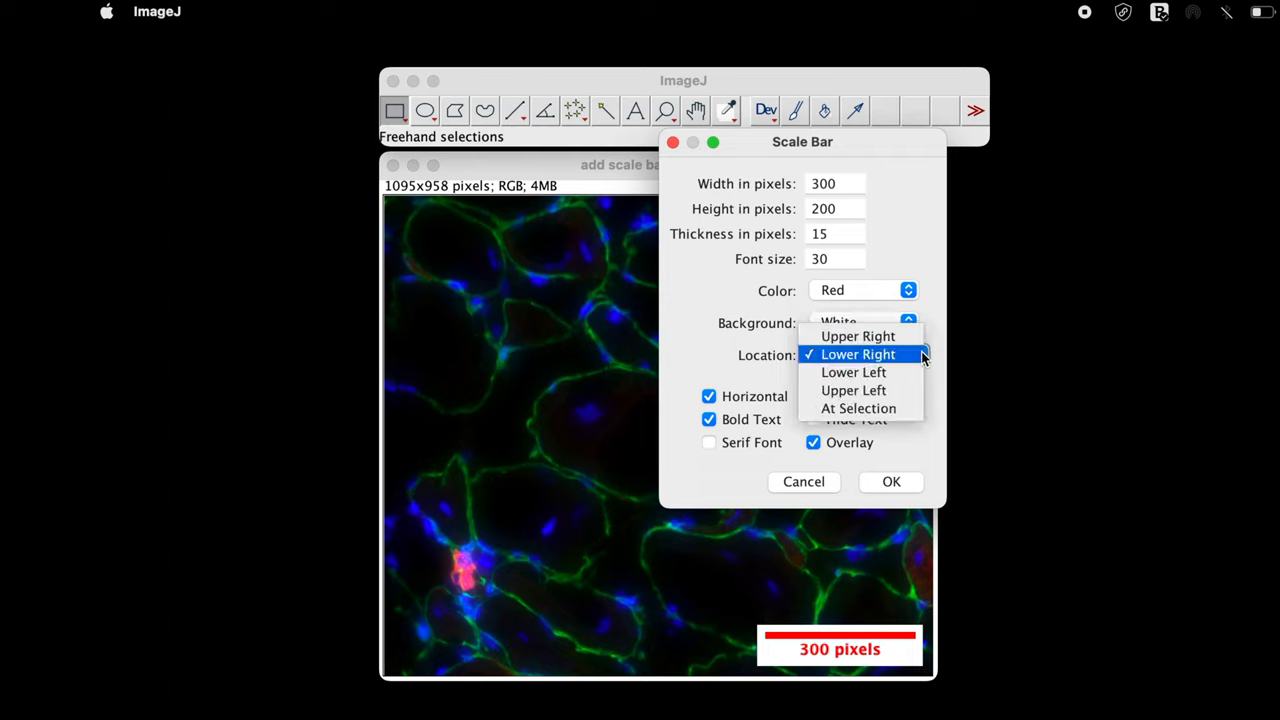
# Set the scale bar location to Lower Left.
pyautogui.click(853, 372)
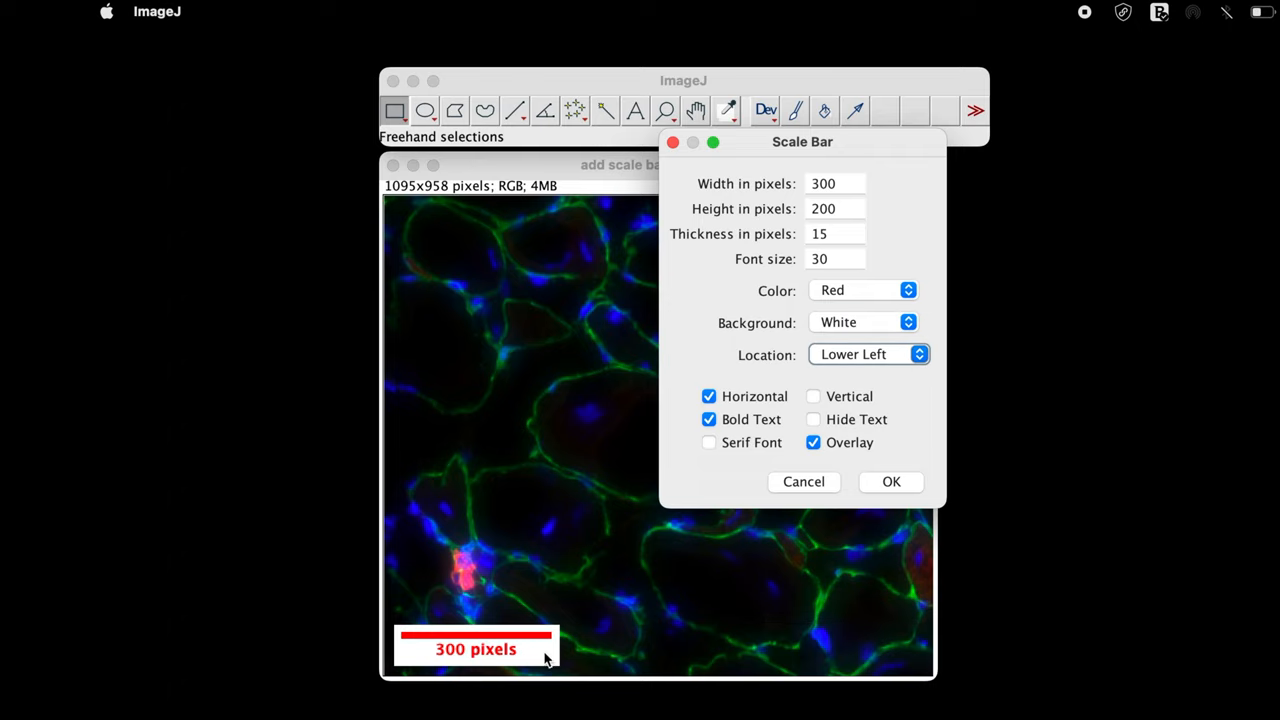
pyautogui.moveTo(555, 657)
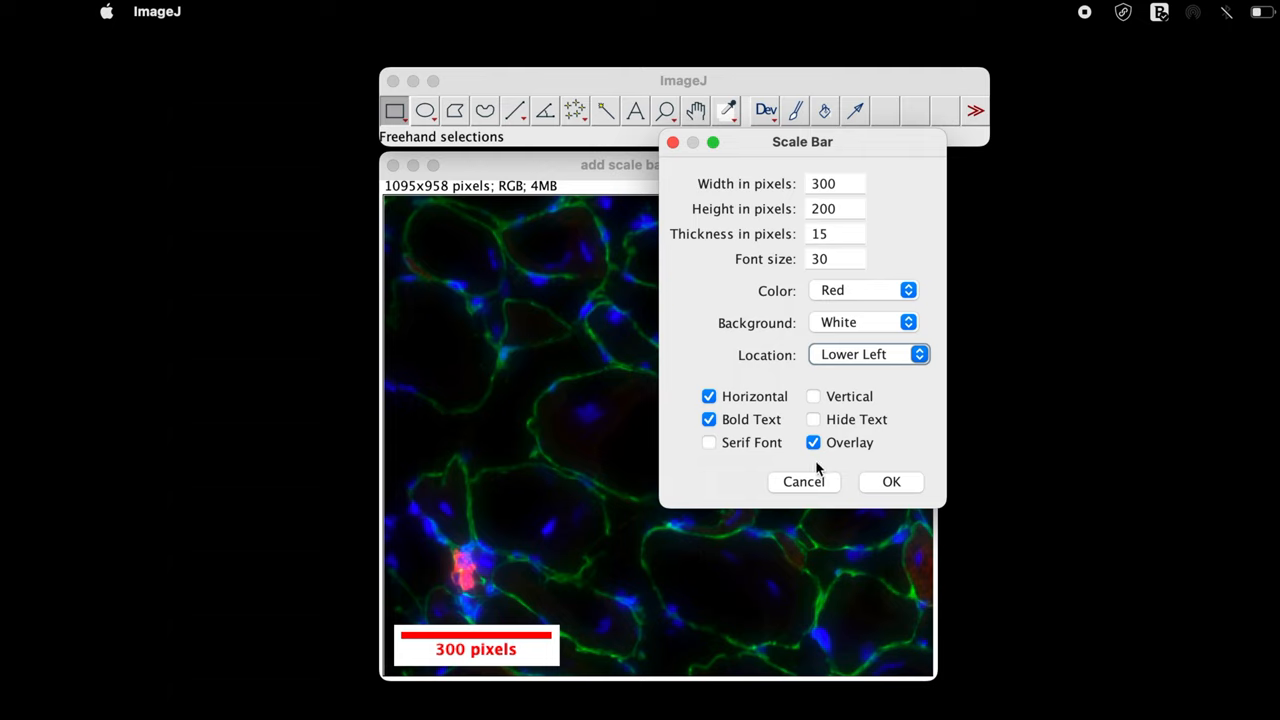
pyautogui.moveTo(745, 416)
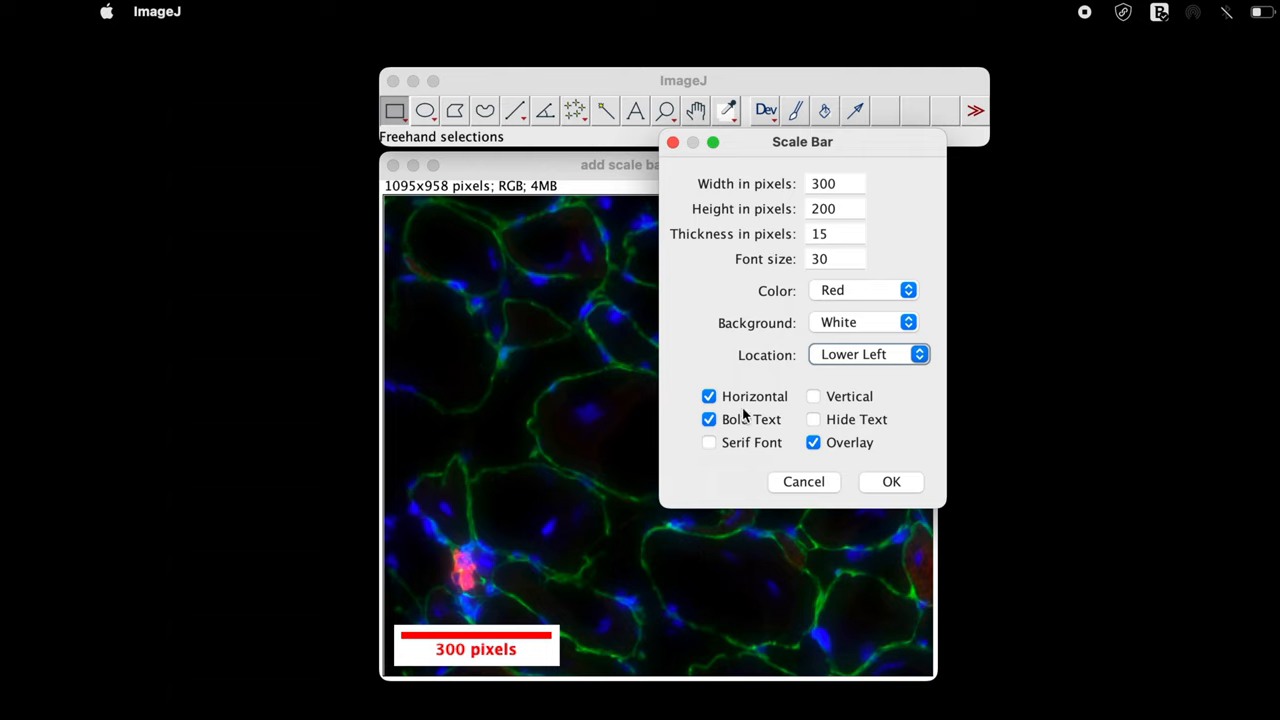
pyautogui.moveTo(725, 413)
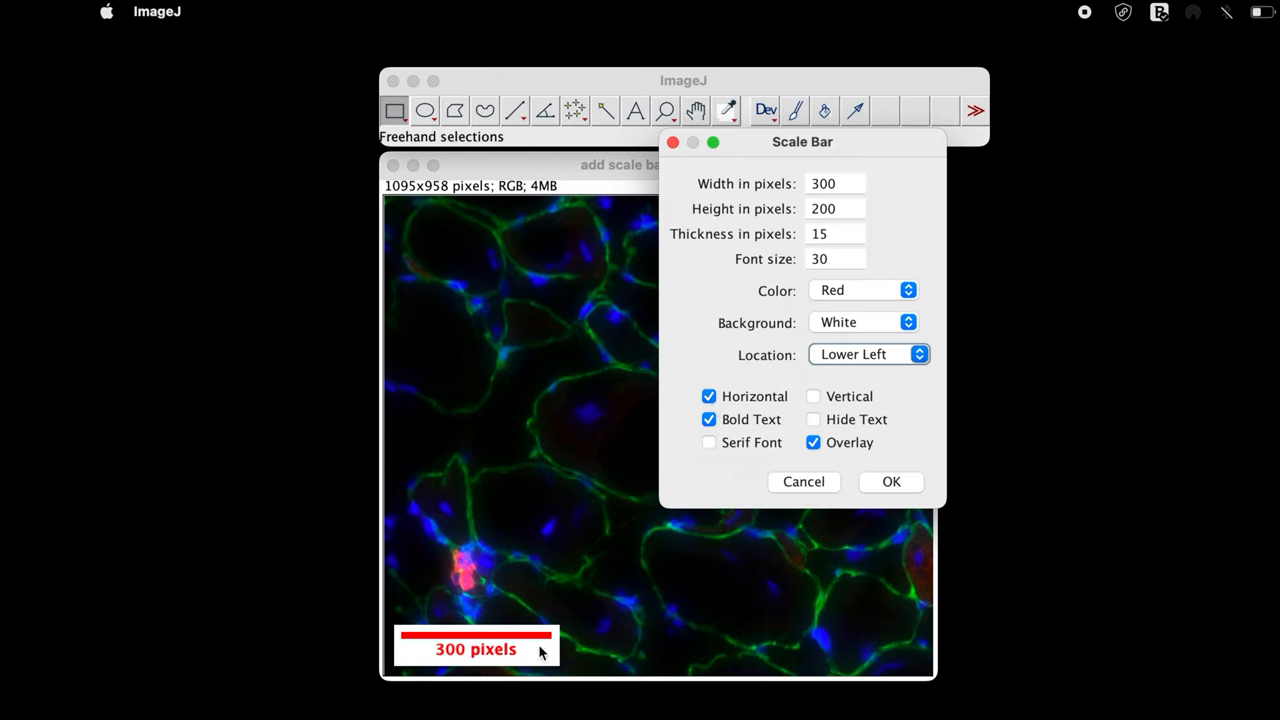
pyautogui.moveTo(805, 408)
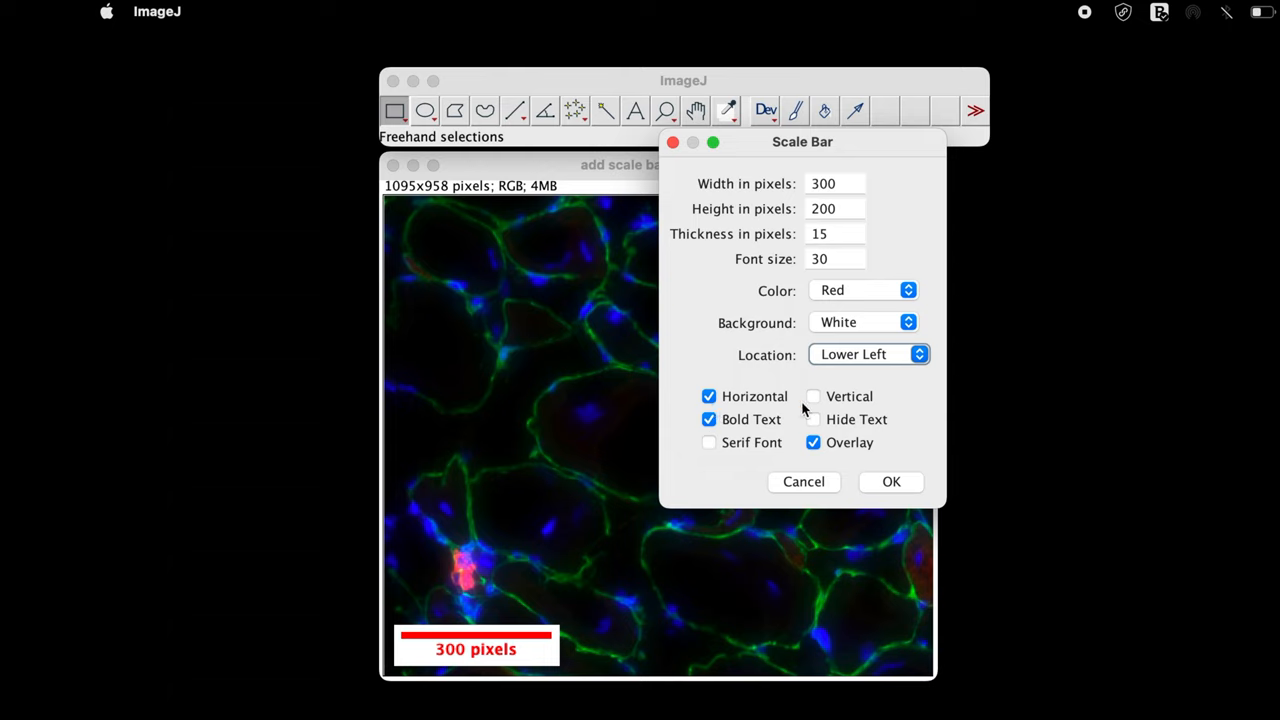
pyautogui.click(813, 396)
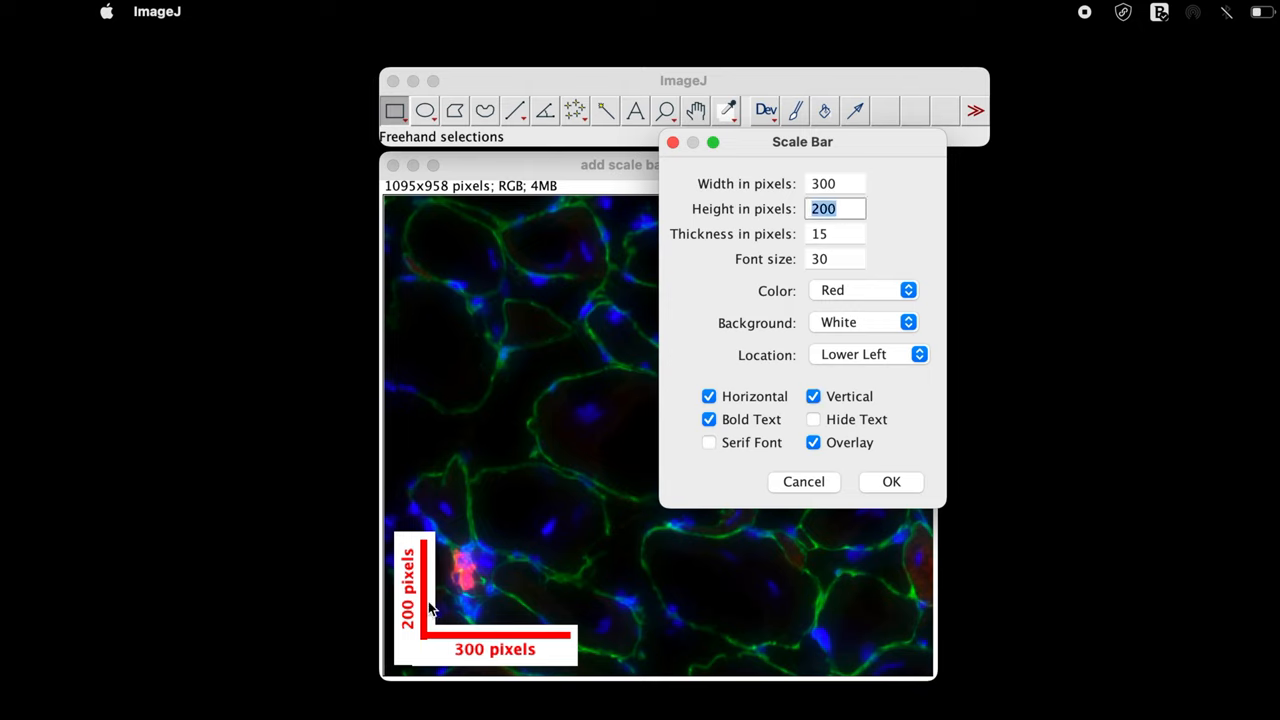
pyautogui.moveTo(792, 410)
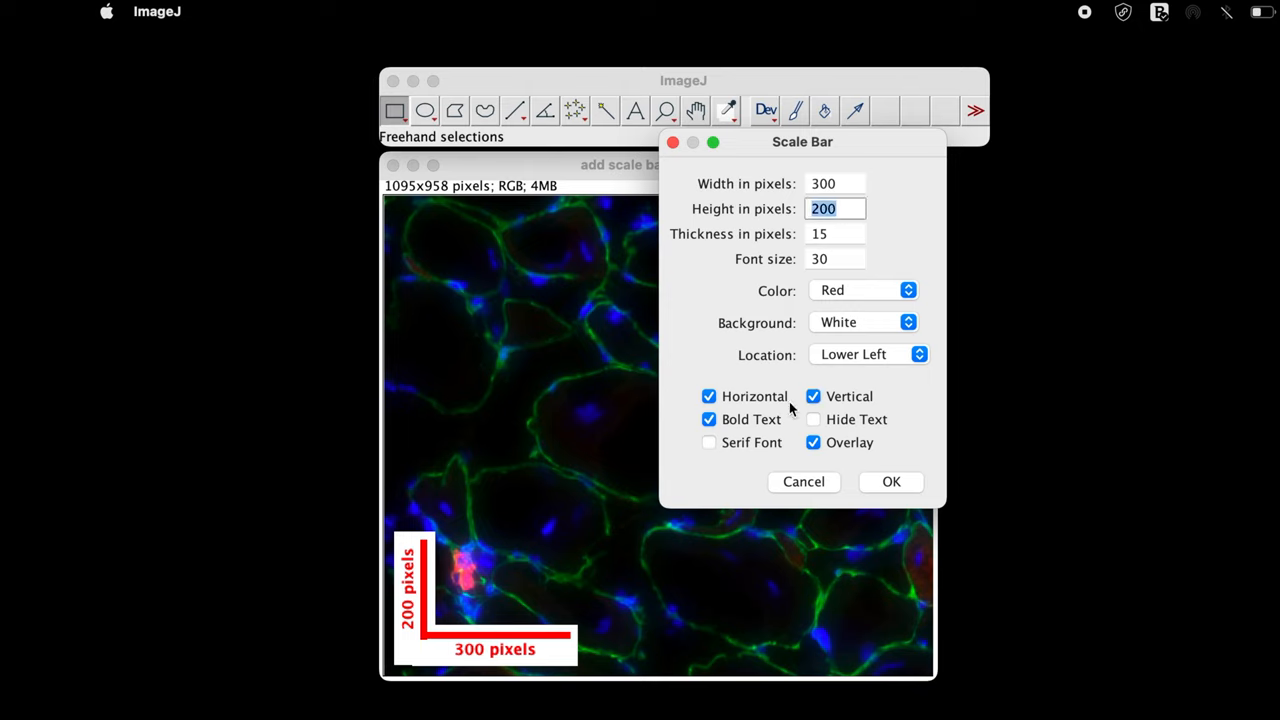
pyautogui.click(813, 396)
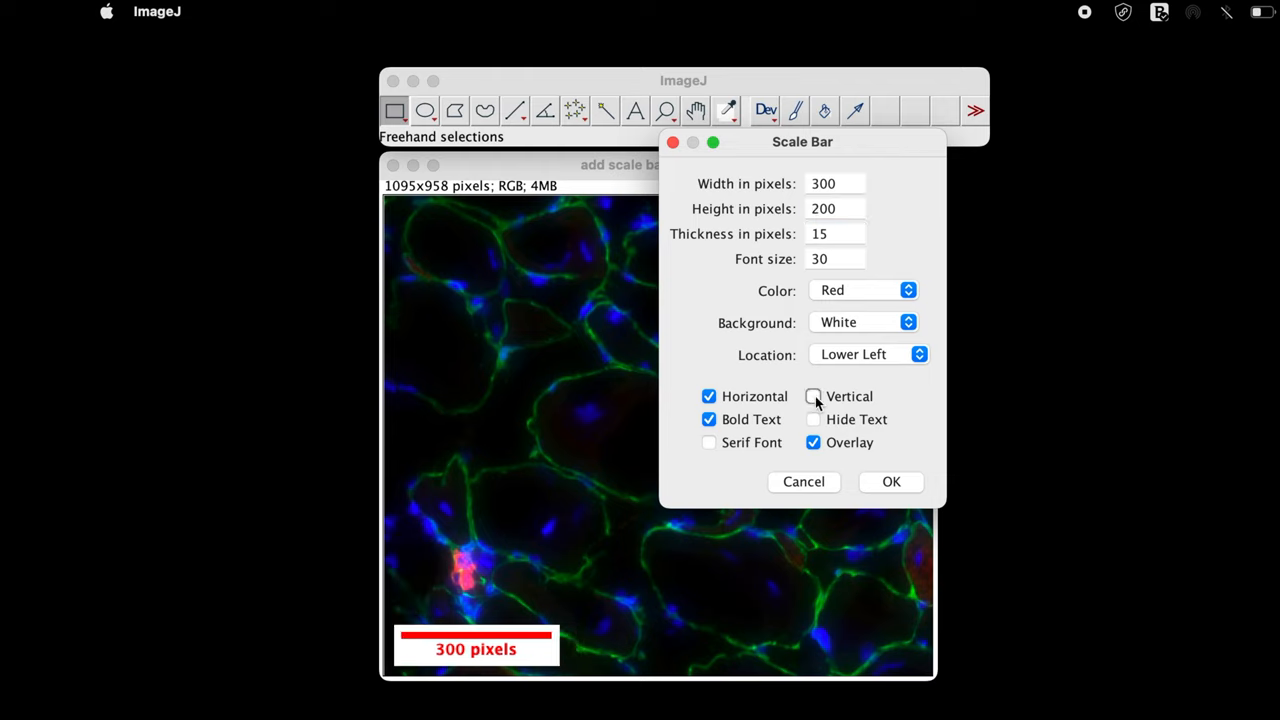
# Preview Bold, Serif and Overlay options, keep Bold Text and Overlay, and apply the scale bar.
pyautogui.click(709, 419)
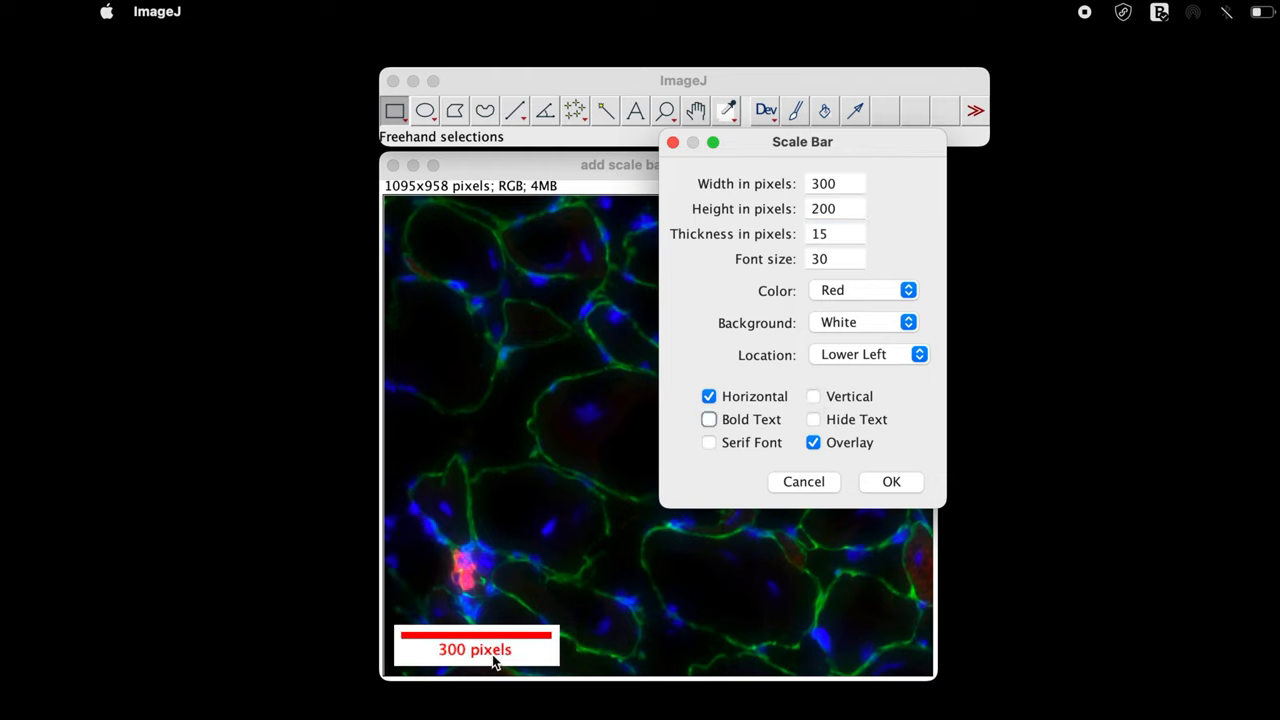
pyautogui.click(709, 419)
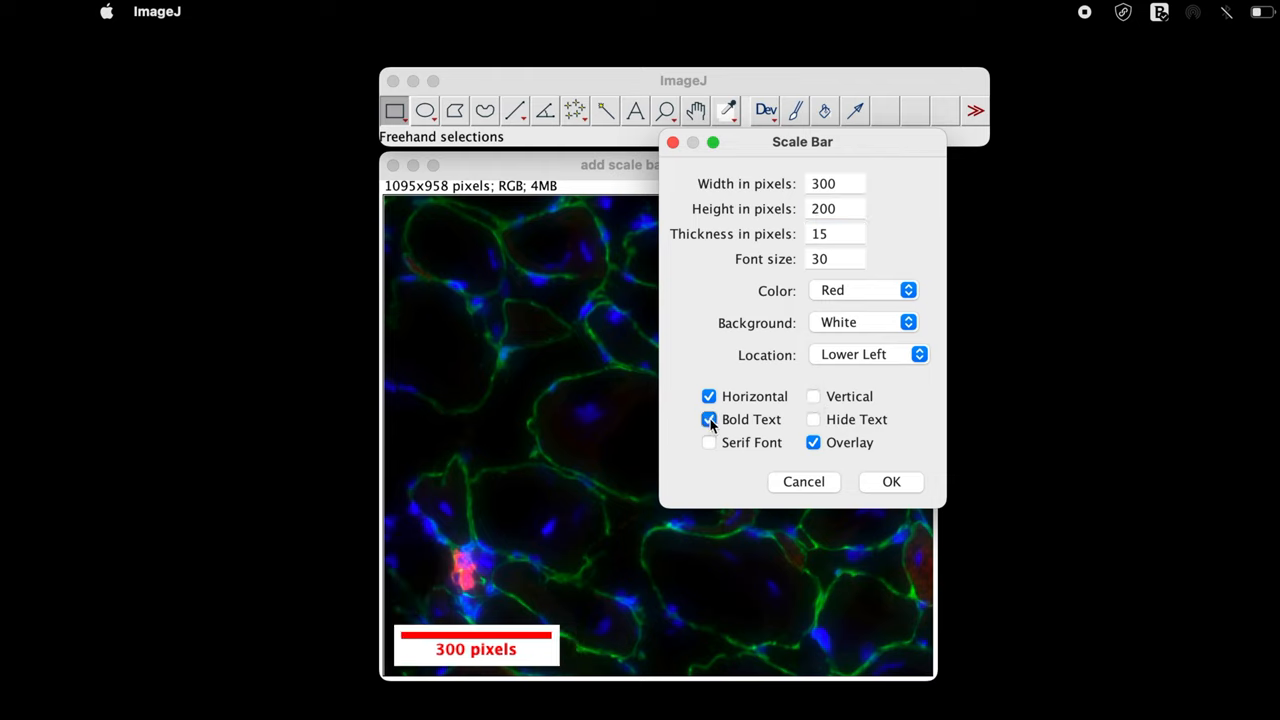
pyautogui.click(709, 442)
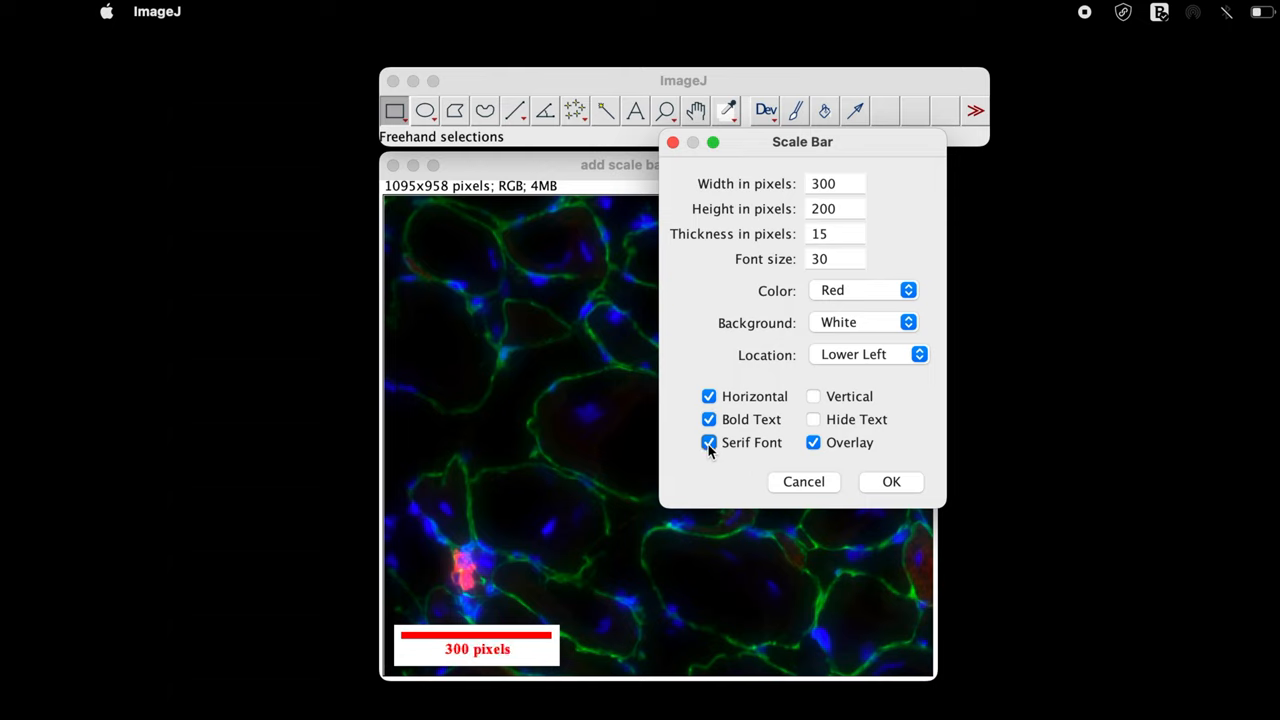
pyautogui.click(709, 442)
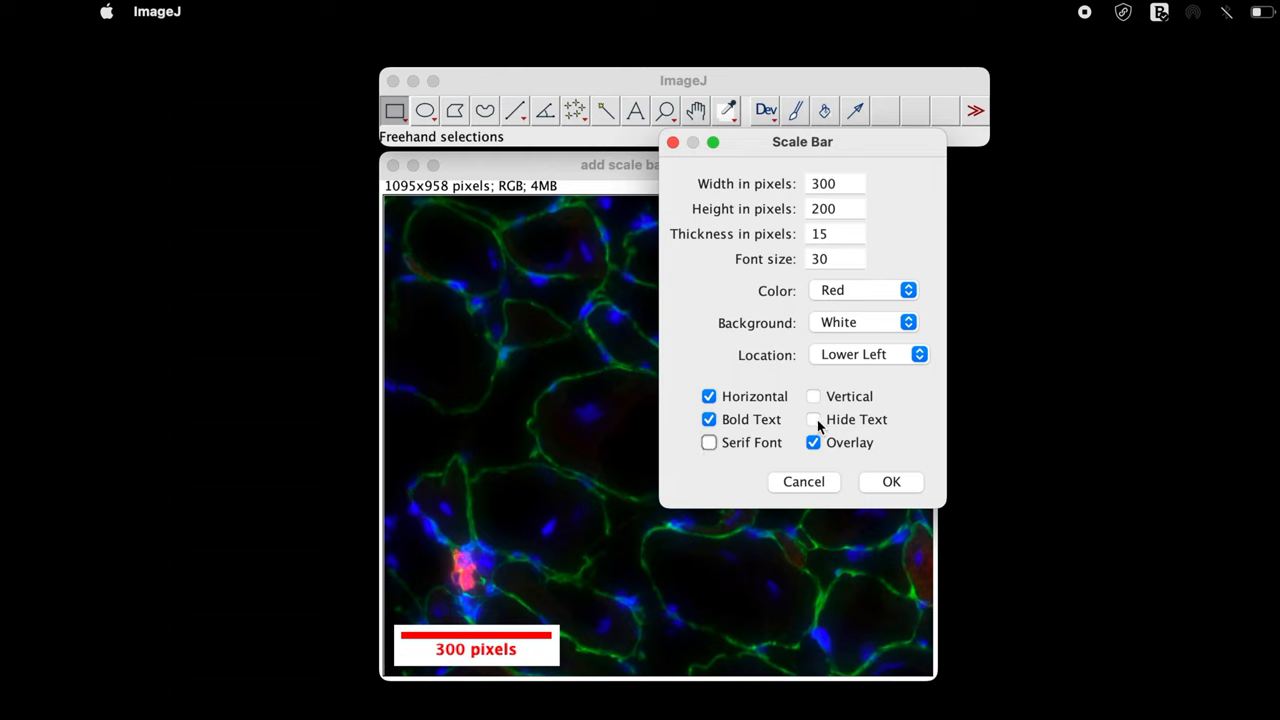
pyautogui.click(813, 419)
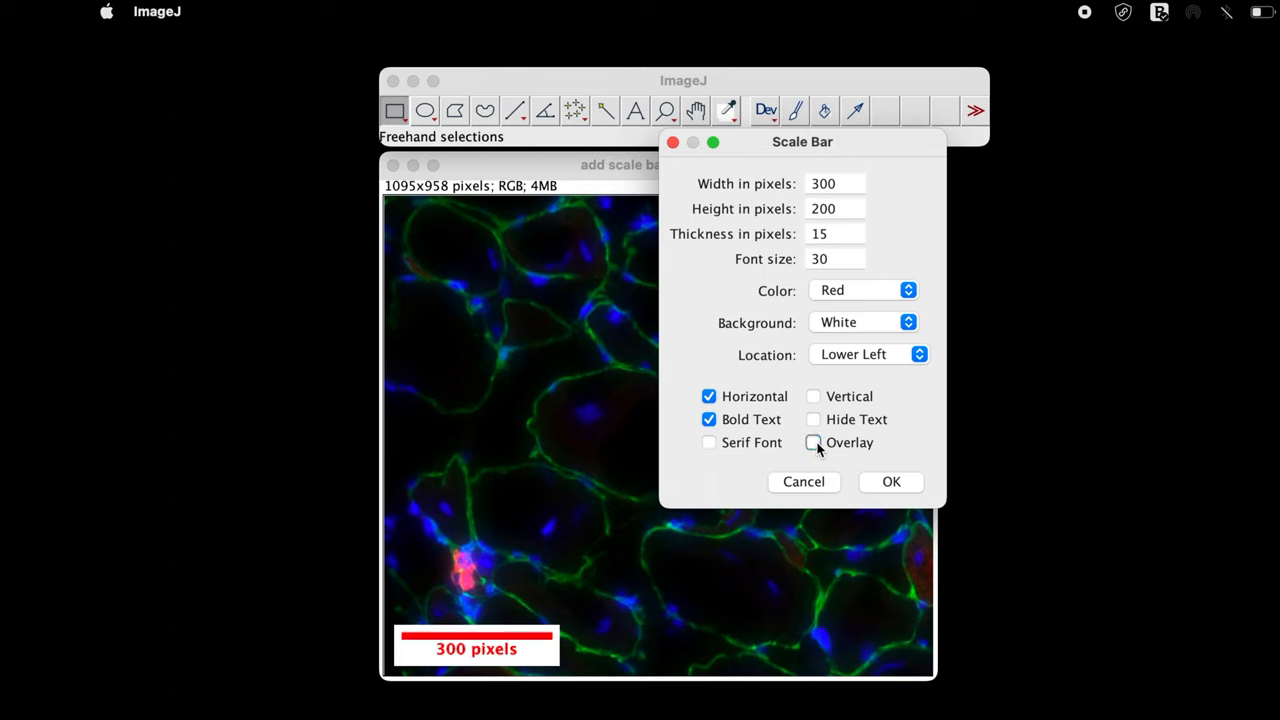
pyautogui.click(813, 442)
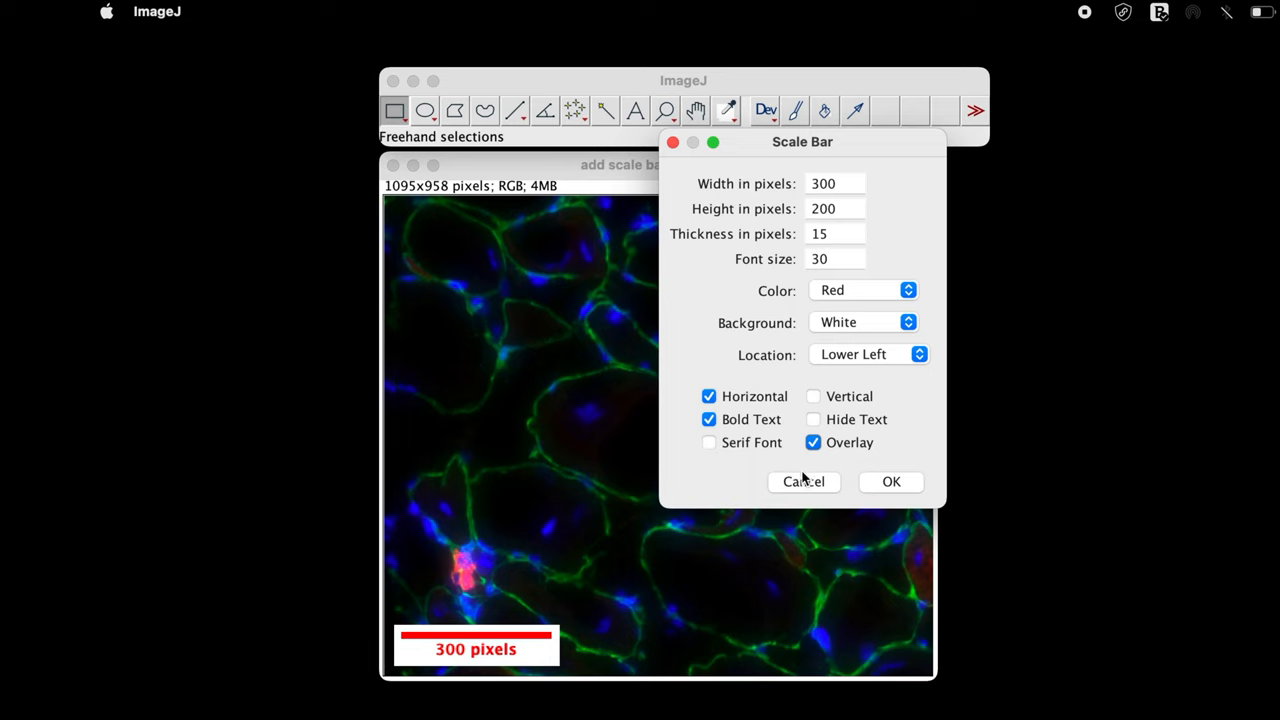
pyautogui.click(890, 481)
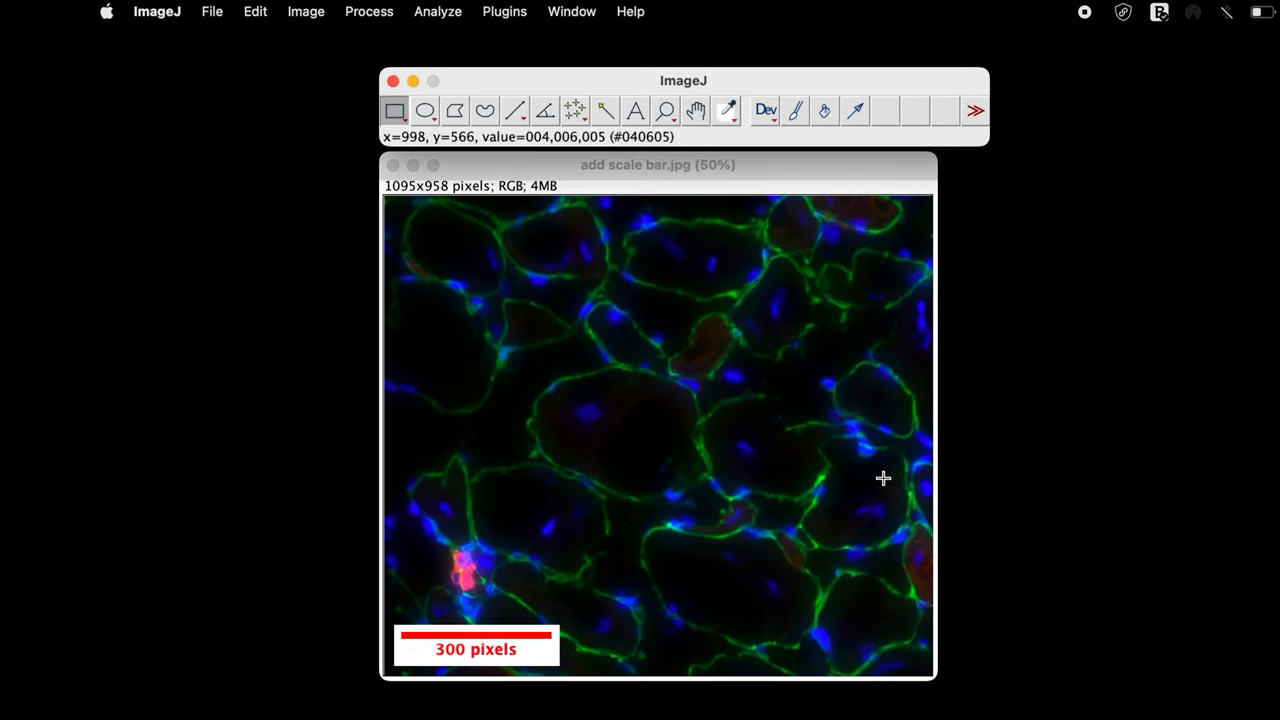
pyautogui.moveTo(596, 461)
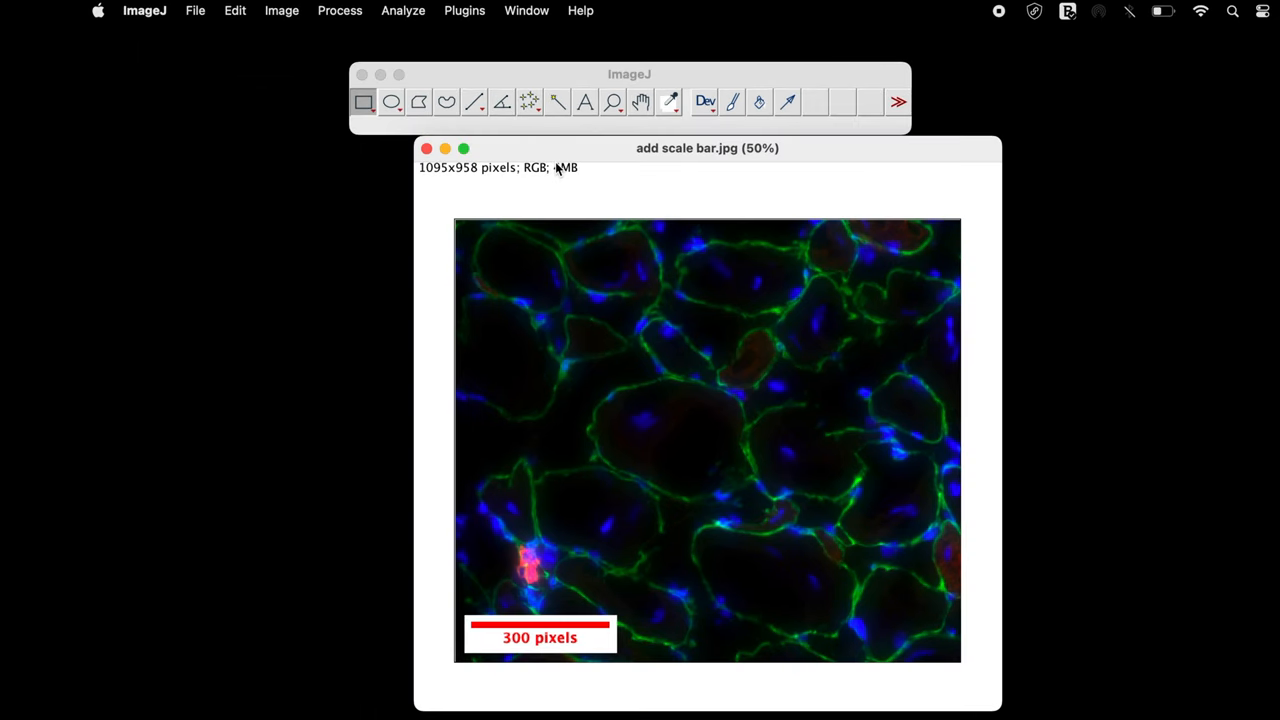
pyautogui.moveTo(472, 101)
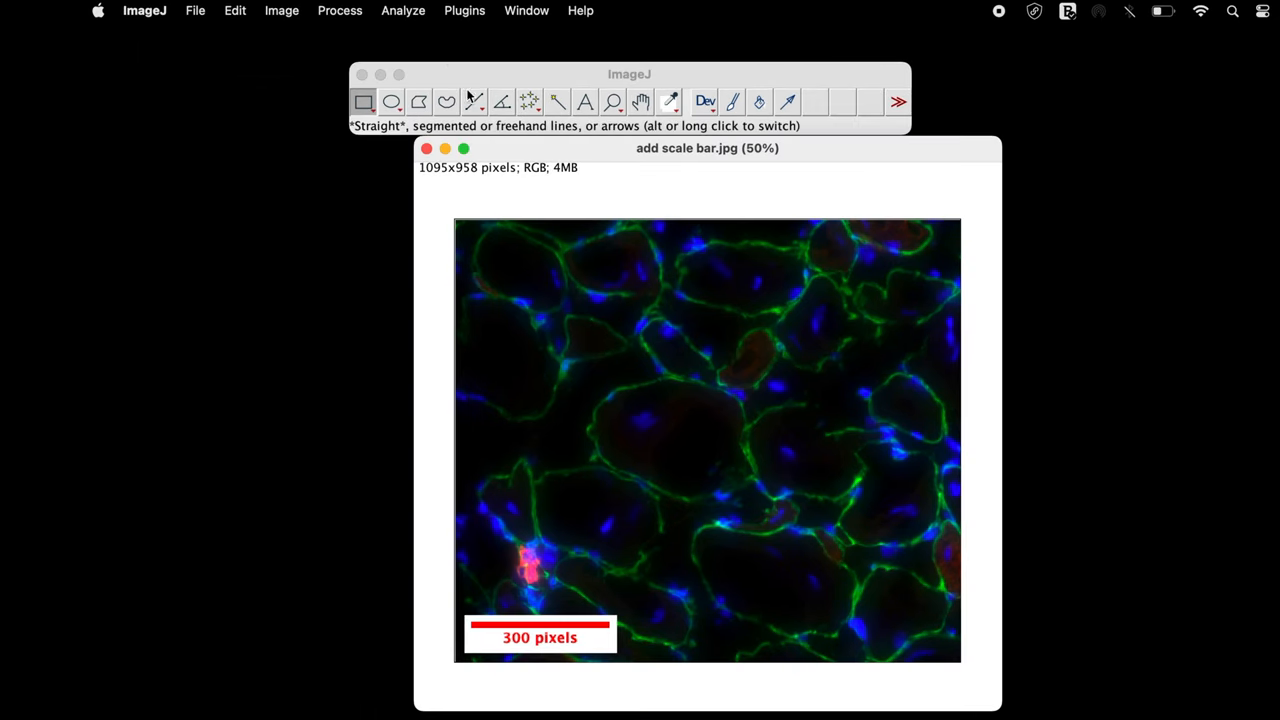
# Open ImageJ's File menu.
pyautogui.click(195, 11)
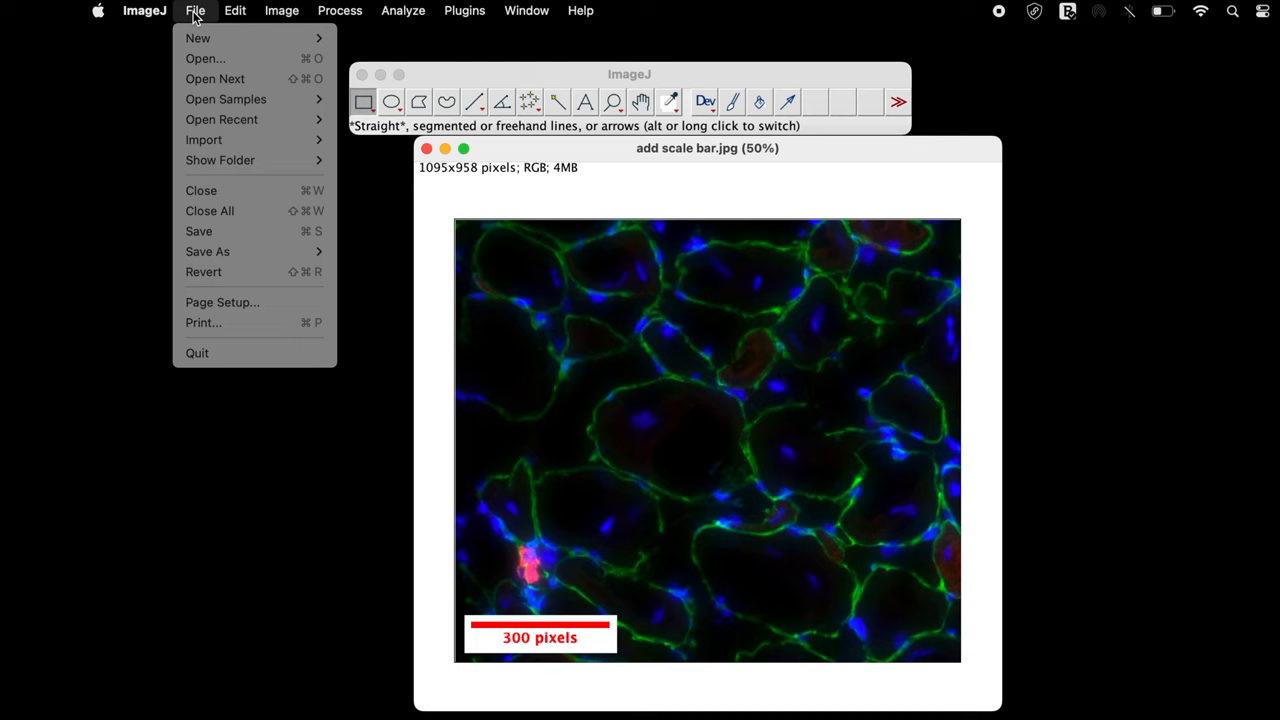
pyautogui.moveTo(207, 251)
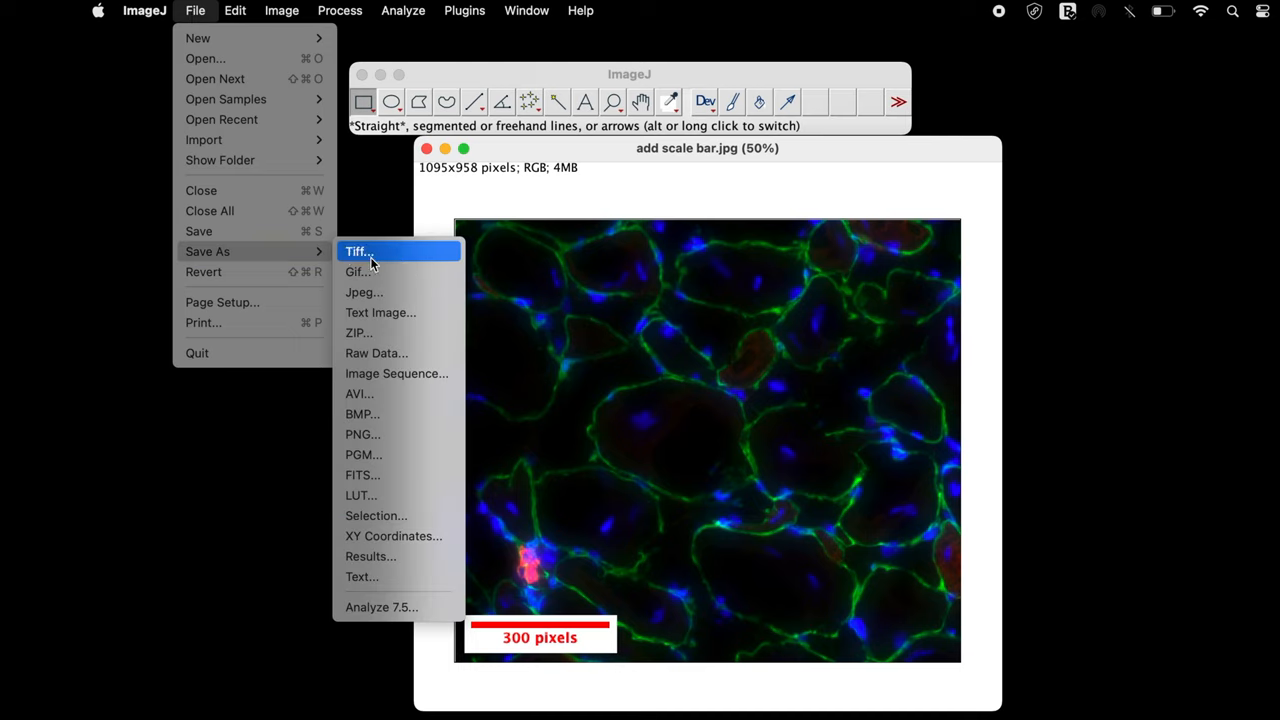
# Save the image as JPEG 'scale bar added.jpg' on the Desktop.
pyautogui.click(364, 292)
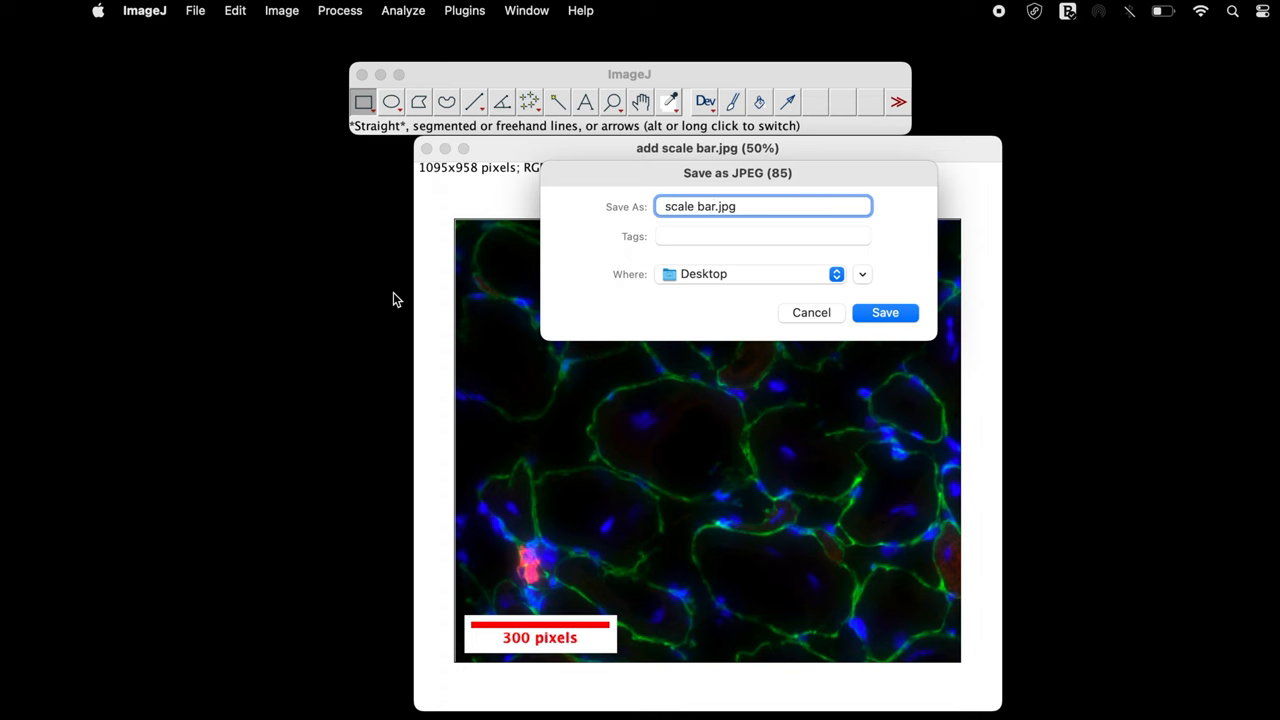
pyautogui.click(884, 312)
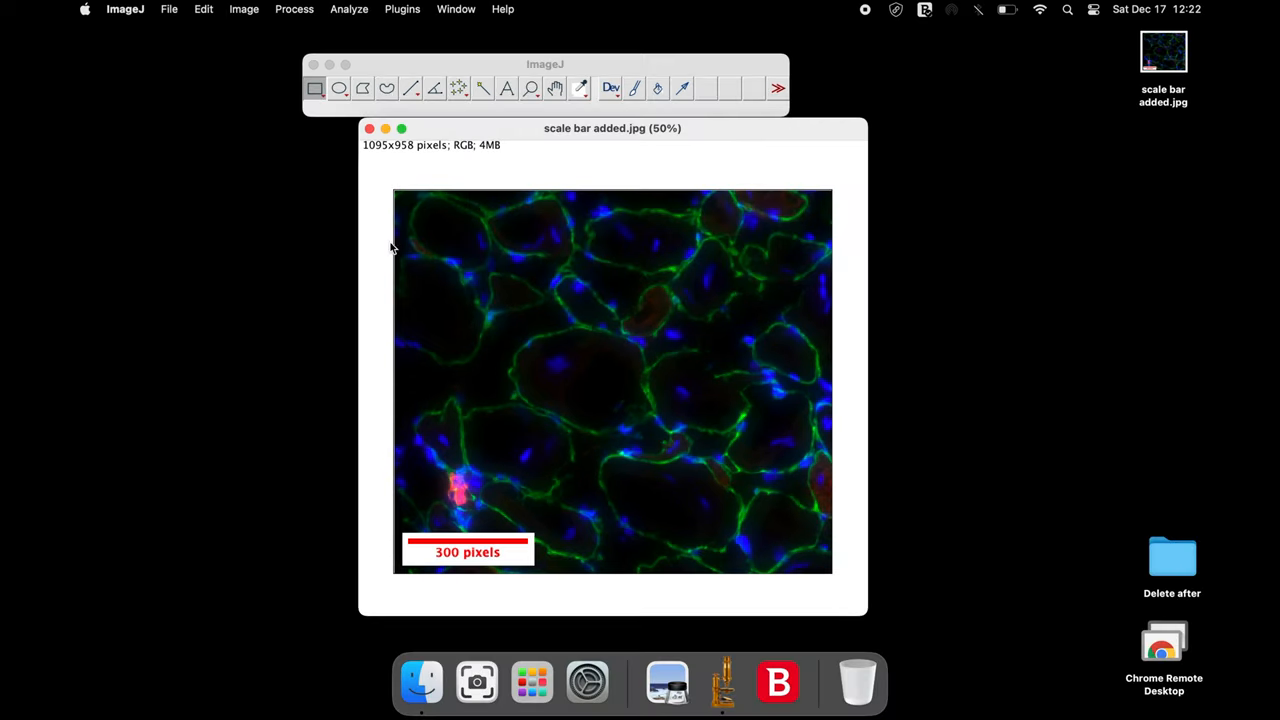